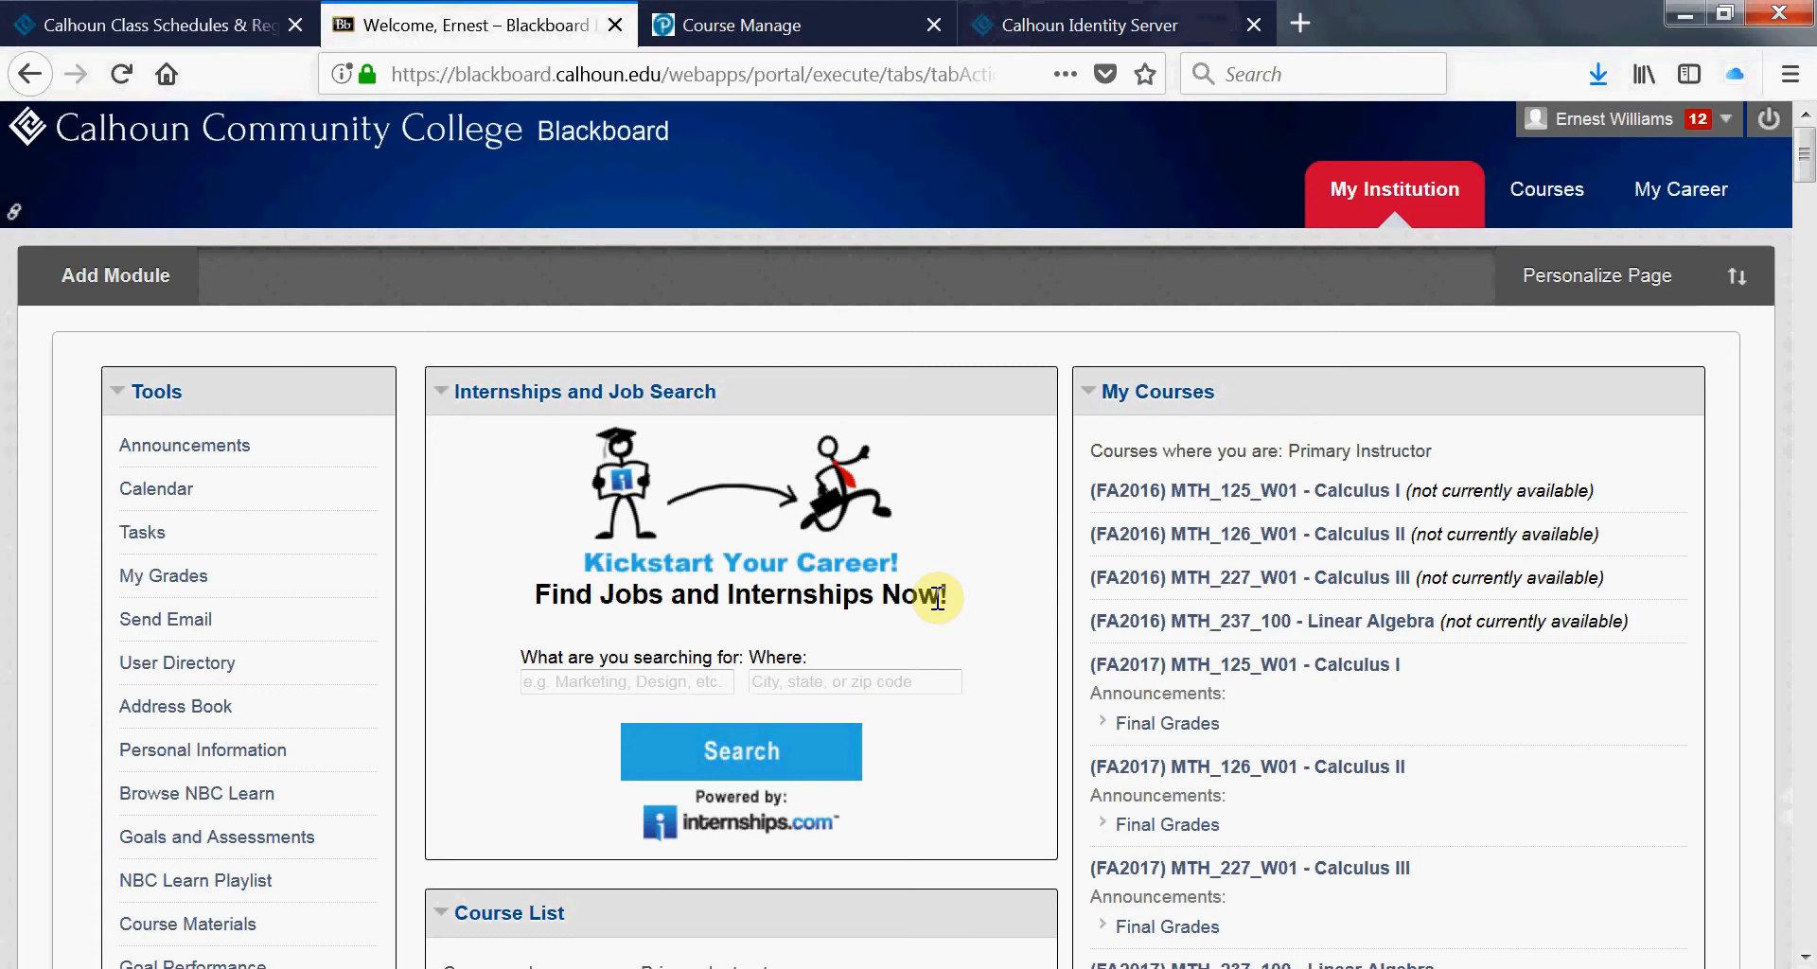
Enter the (SP2018) MTH_125_W01 Calculus I course from the My Courses list
{"action": "scroll", "scroll_direction": "down", "scroll_amount": 3}
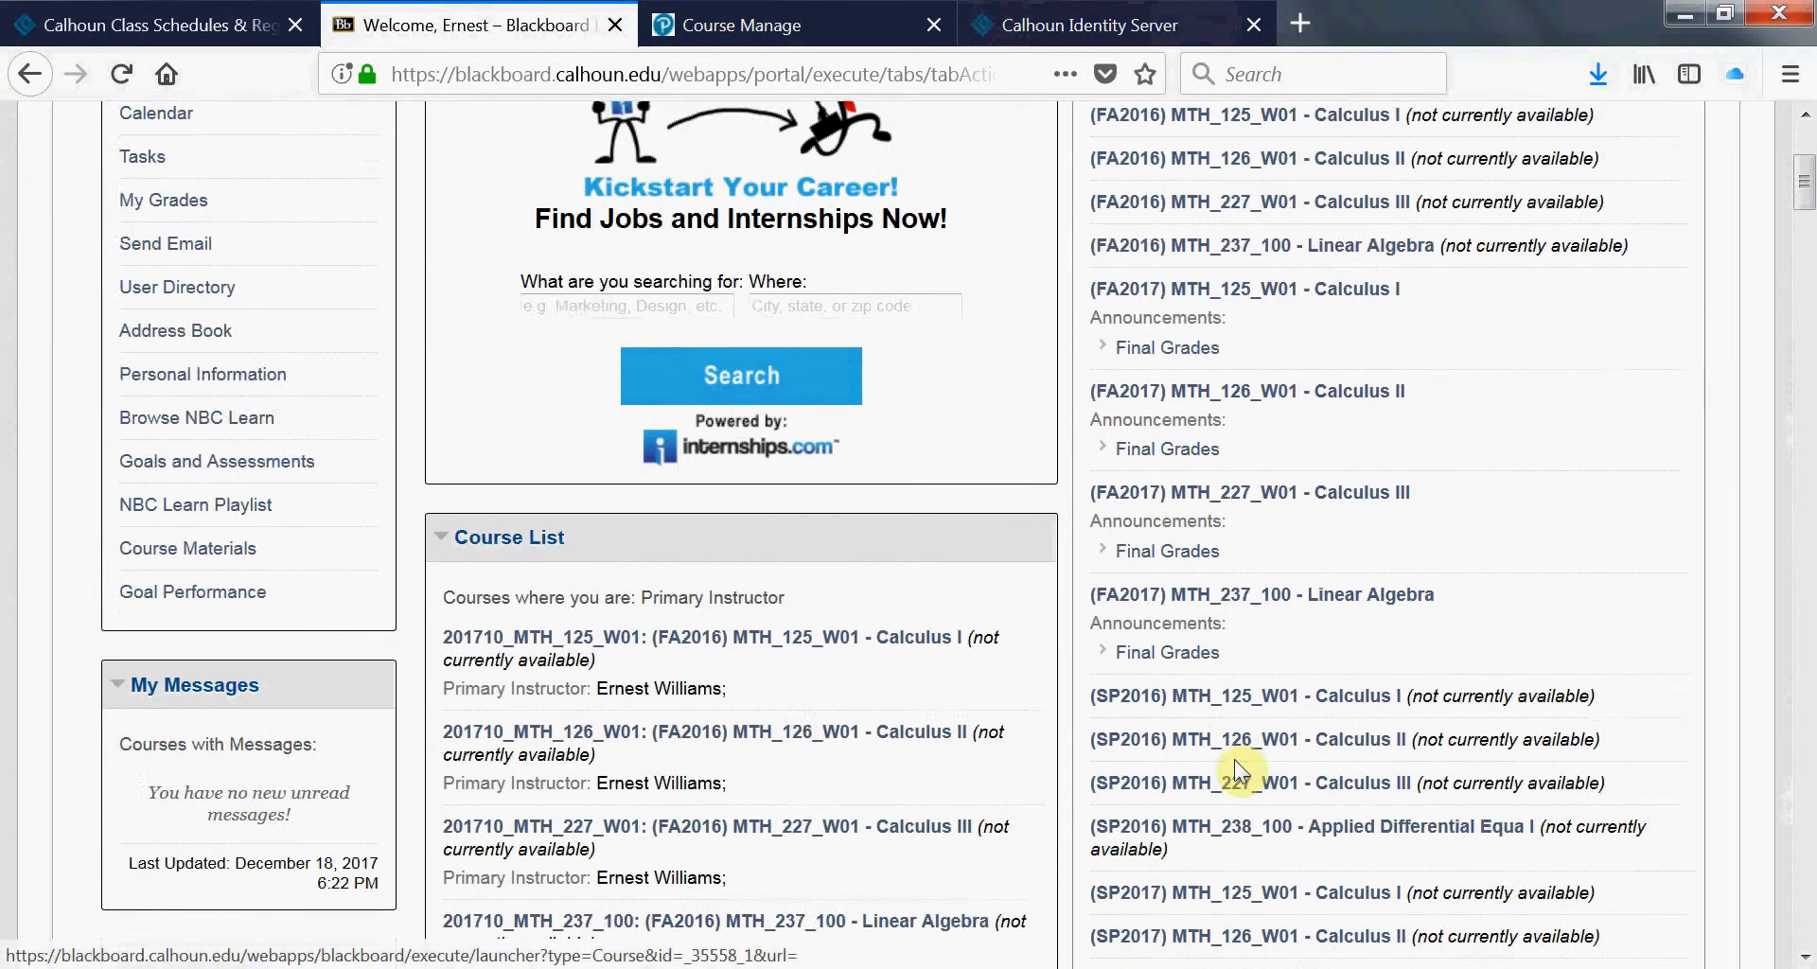
{"action": "scroll", "scroll_direction": "down", "scroll_amount": 3}
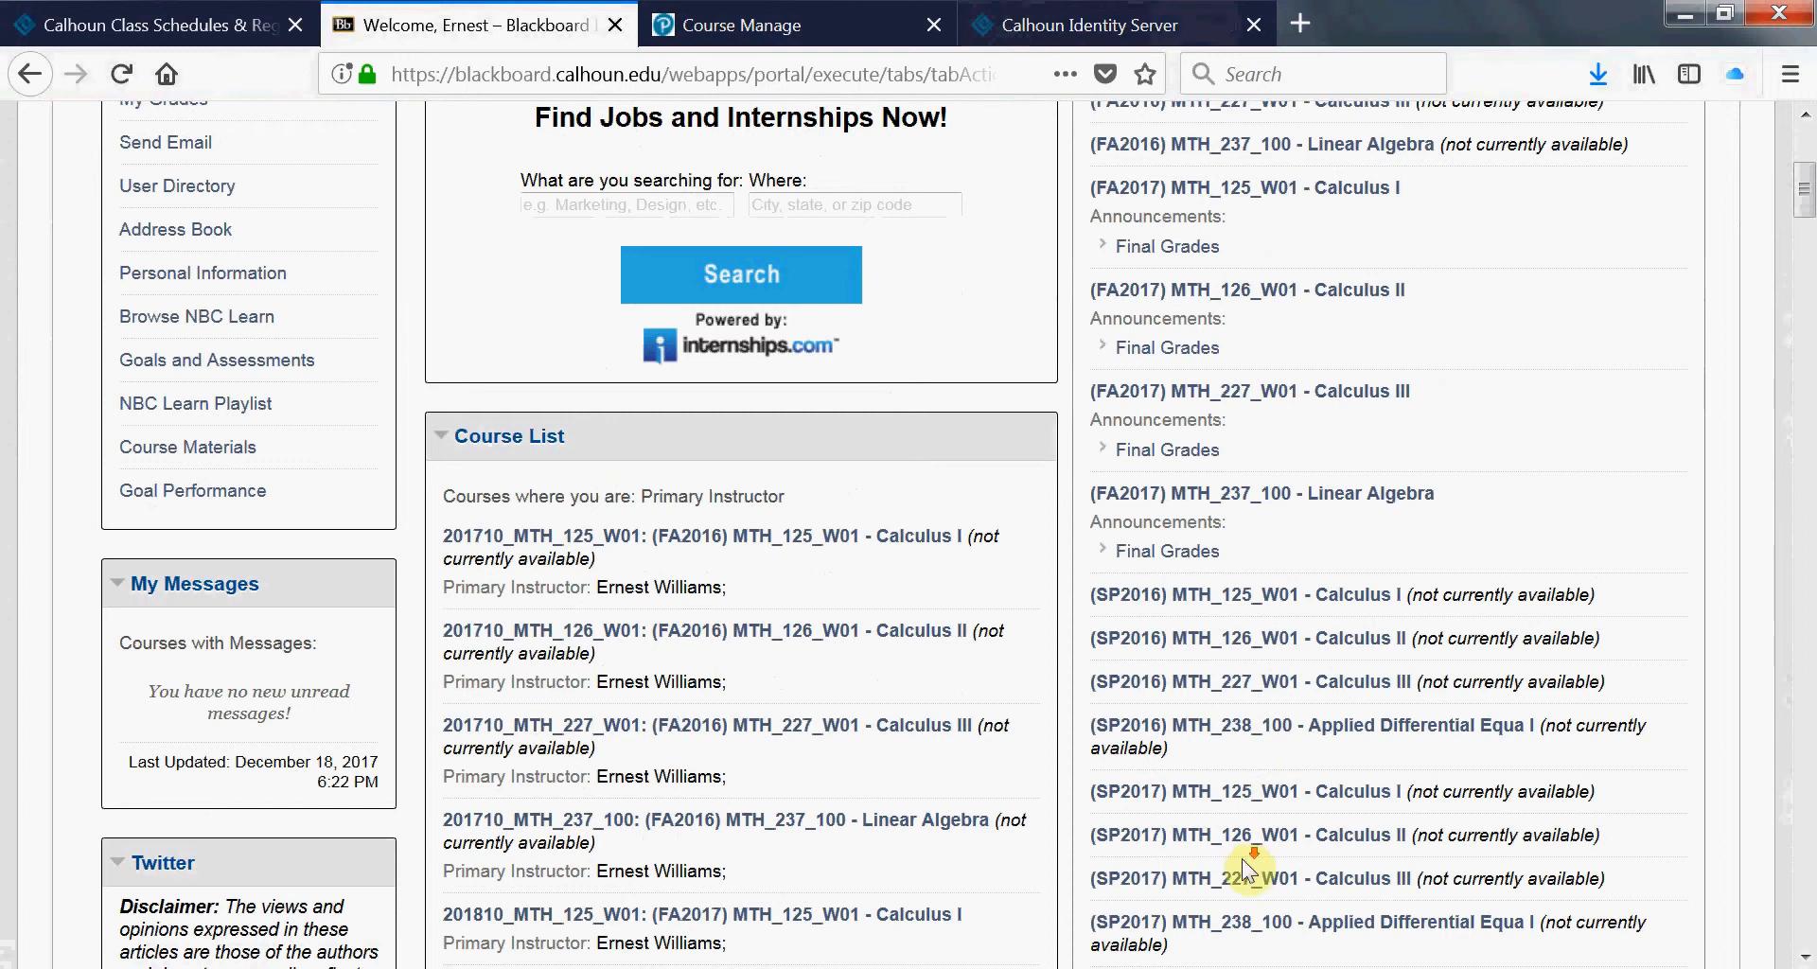
{"action": "scroll", "scroll_direction": "down", "scroll_amount": 3}
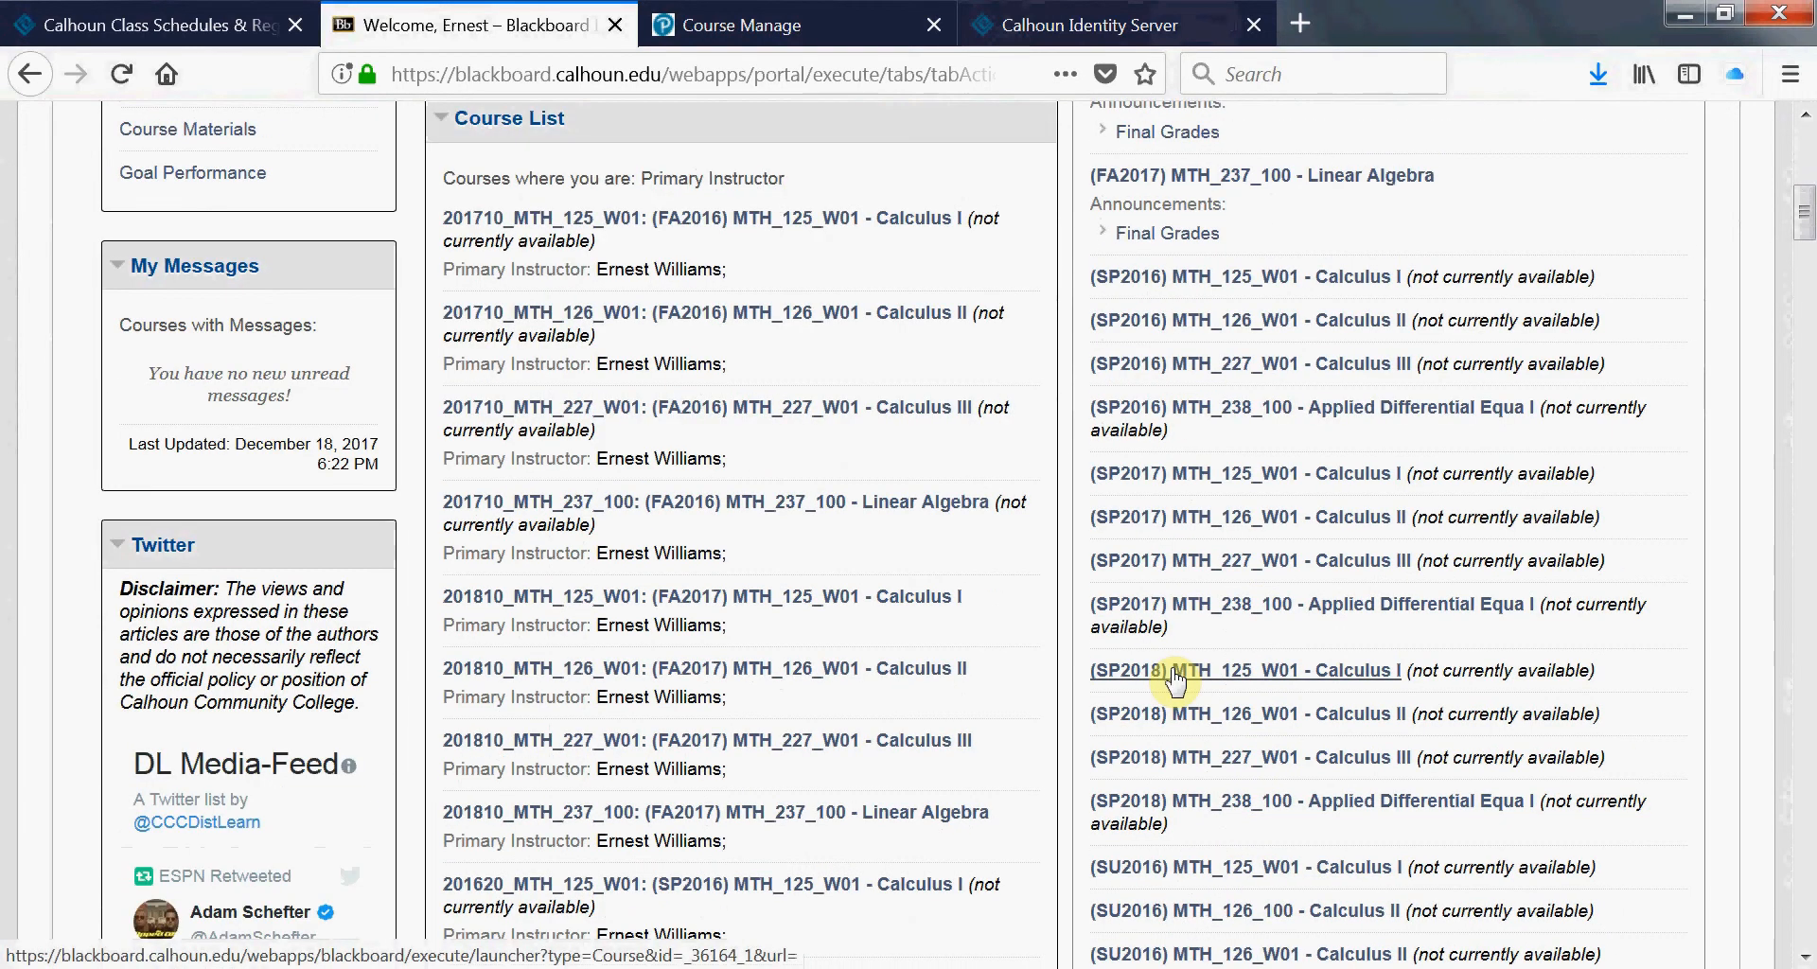
{"action": "left_click", "coordinate": [1253, 670]}
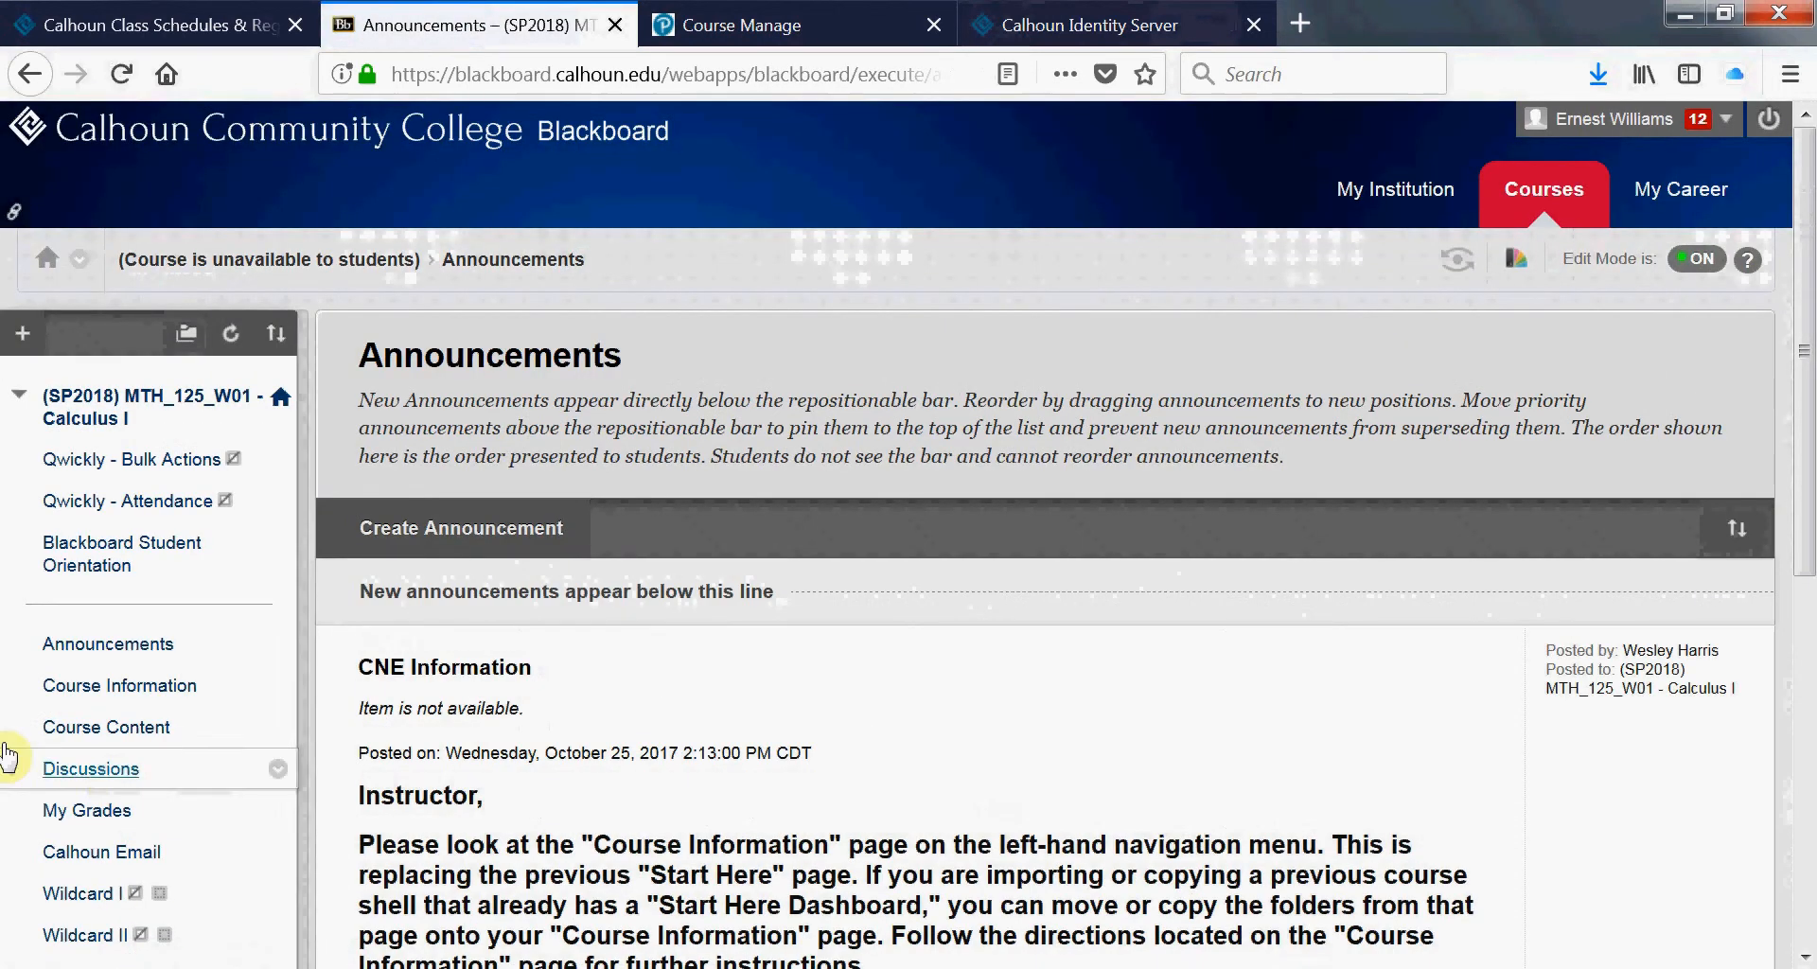
Expand the Customization menu in the course's Control Panel
{"action": "scroll", "scroll_direction": "down", "scroll_amount": 3}
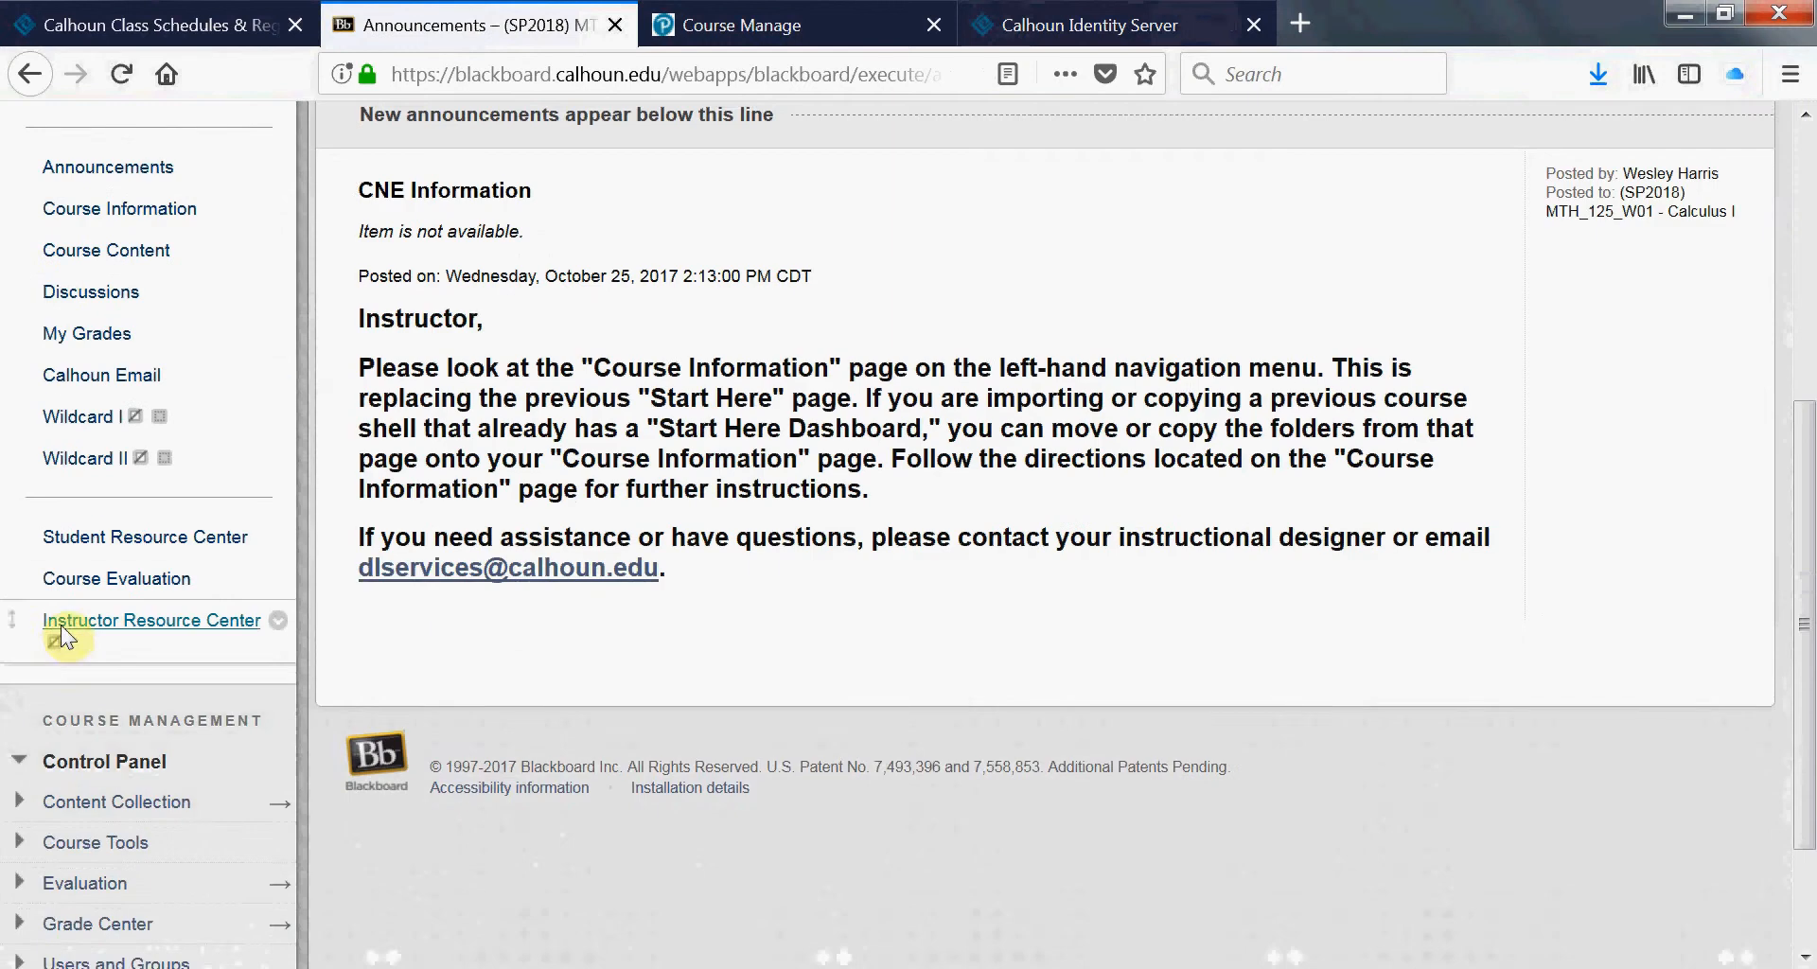
{"action": "scroll", "scroll_direction": "down", "scroll_amount": 3}
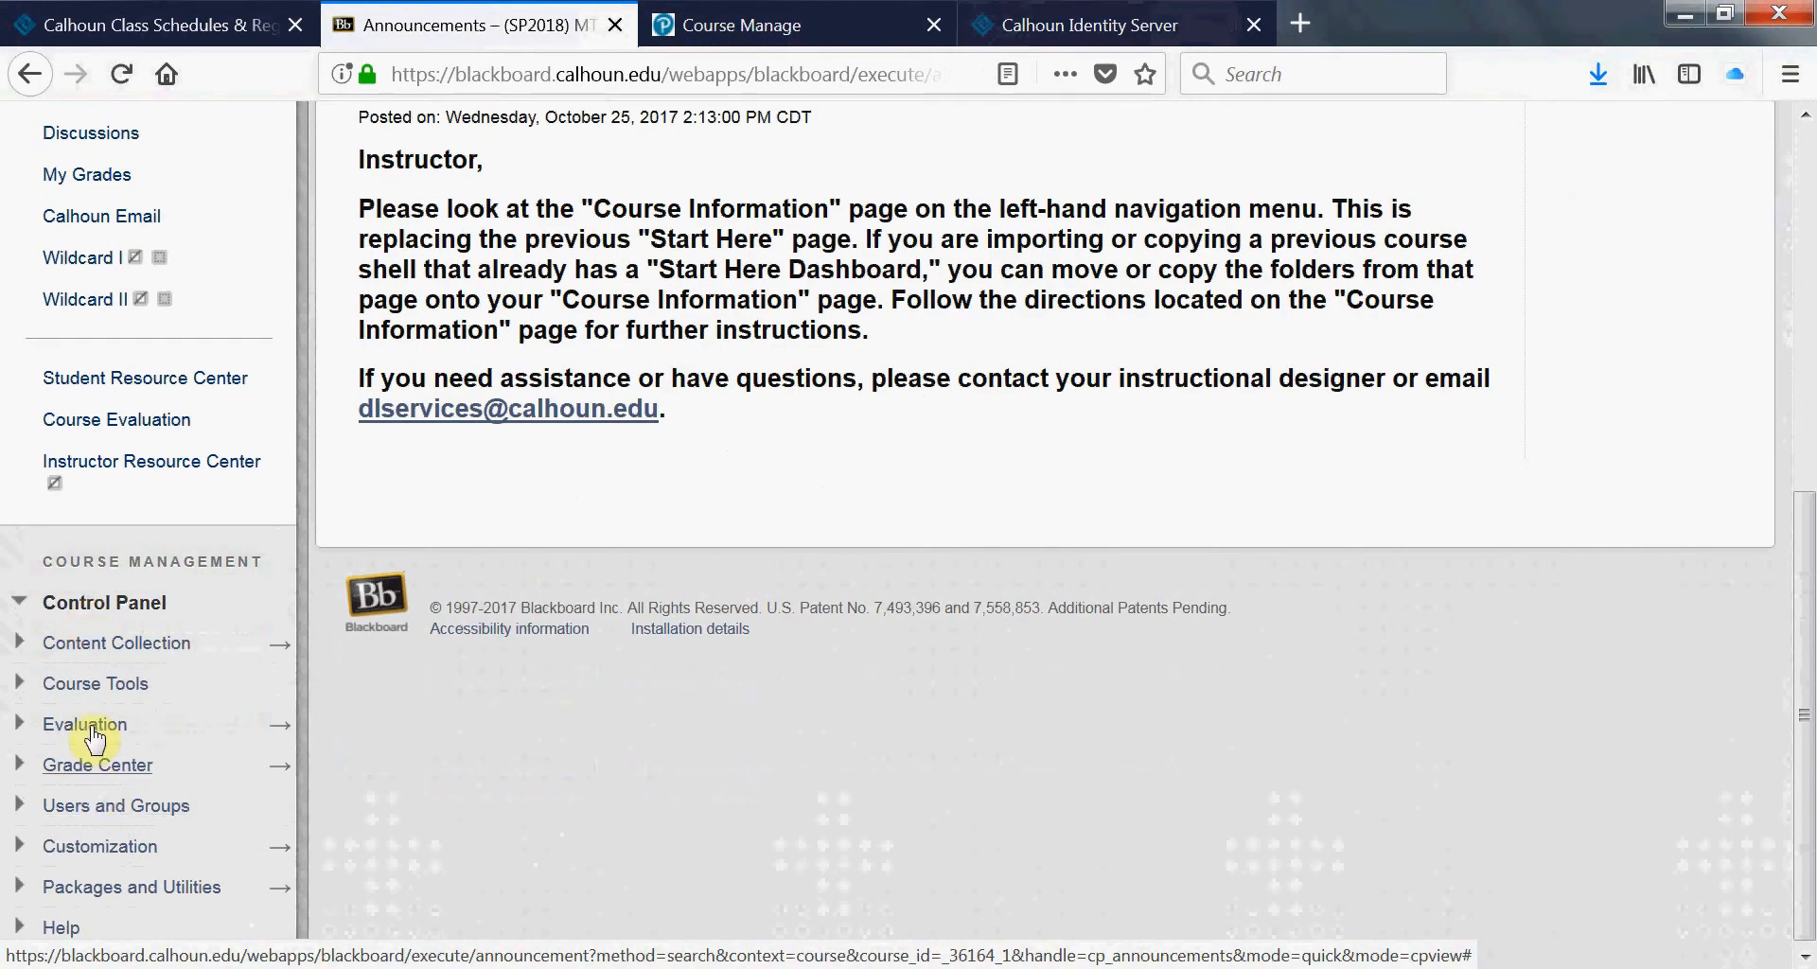
{"action": "left_click", "coordinate": [98, 846]}
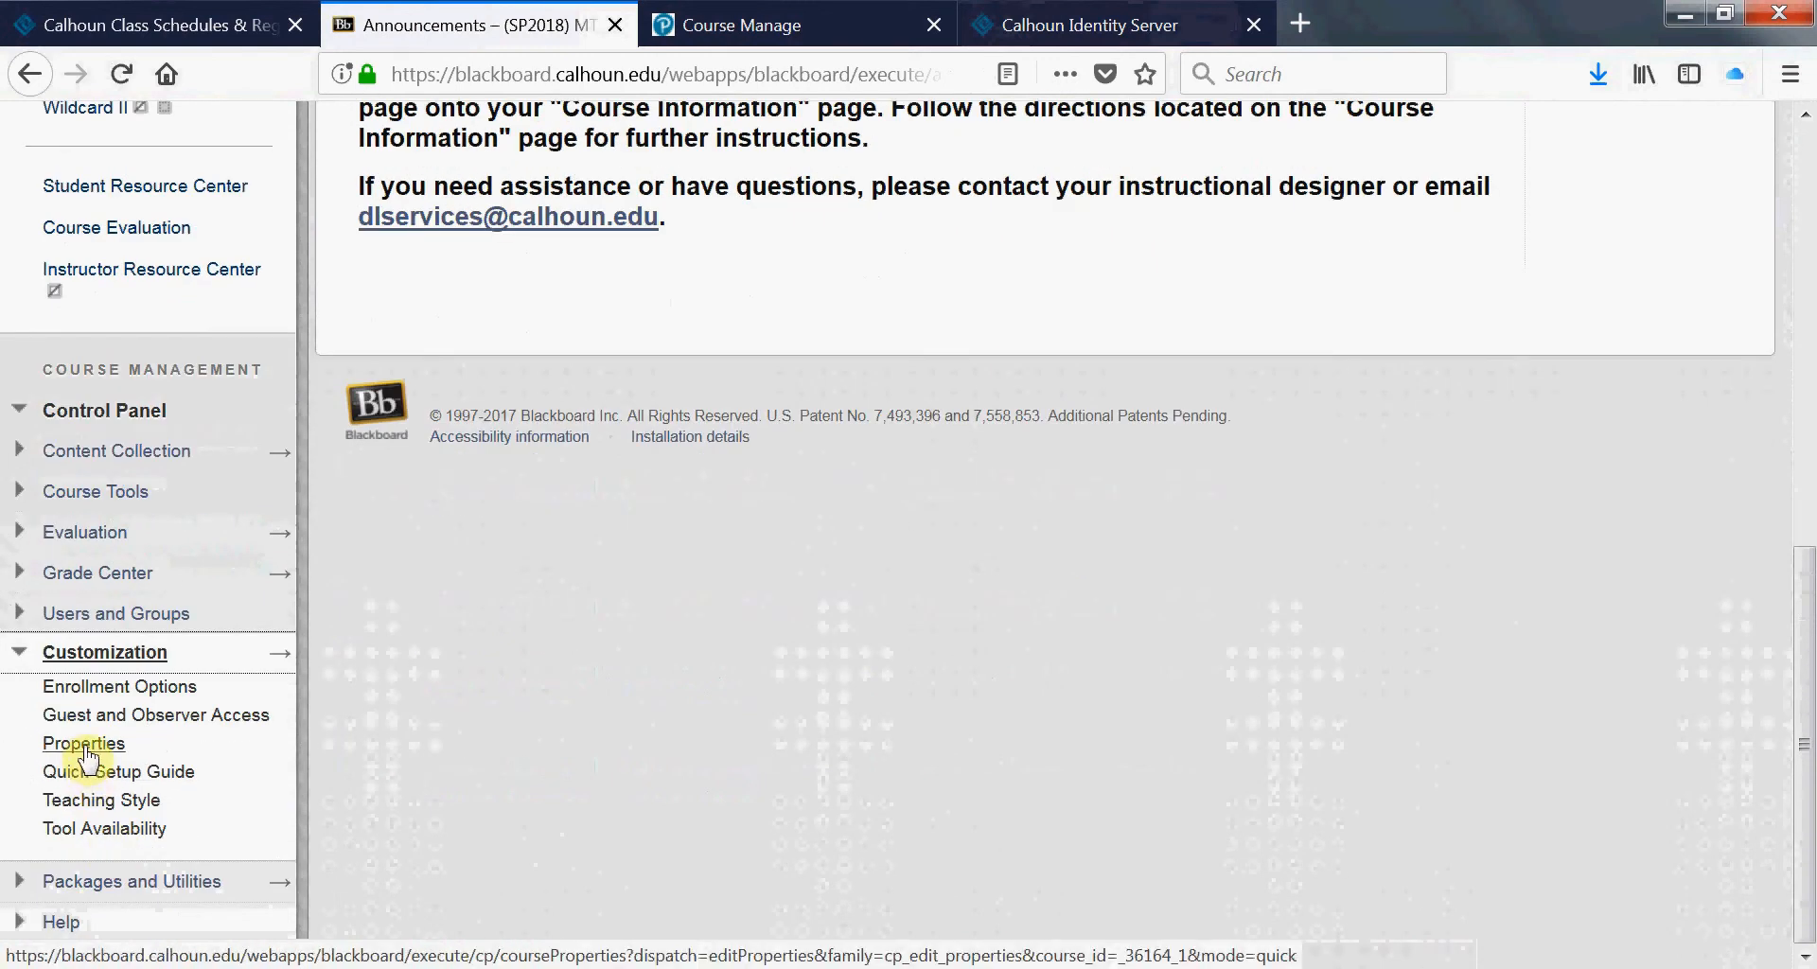
Bring up the course Properties page at its Set Availability section
{"action": "left_click", "coordinate": [83, 744]}
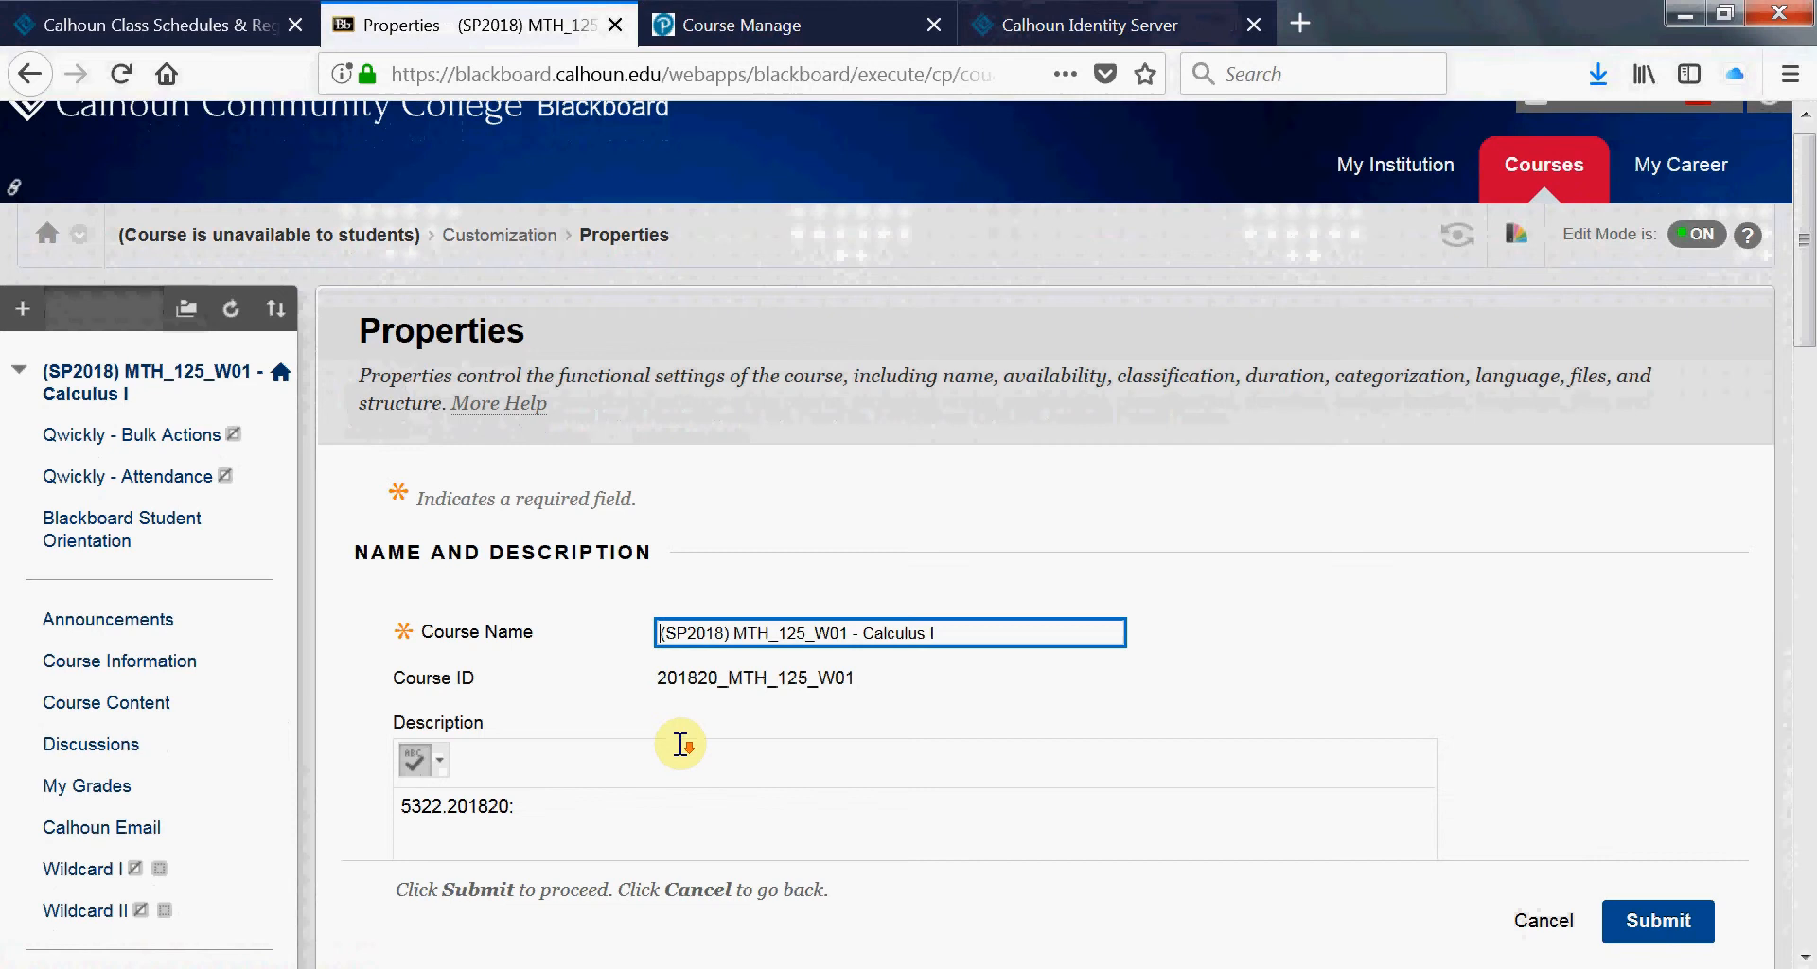
{"action": "scroll", "scroll_direction": "down", "scroll_amount": 3}
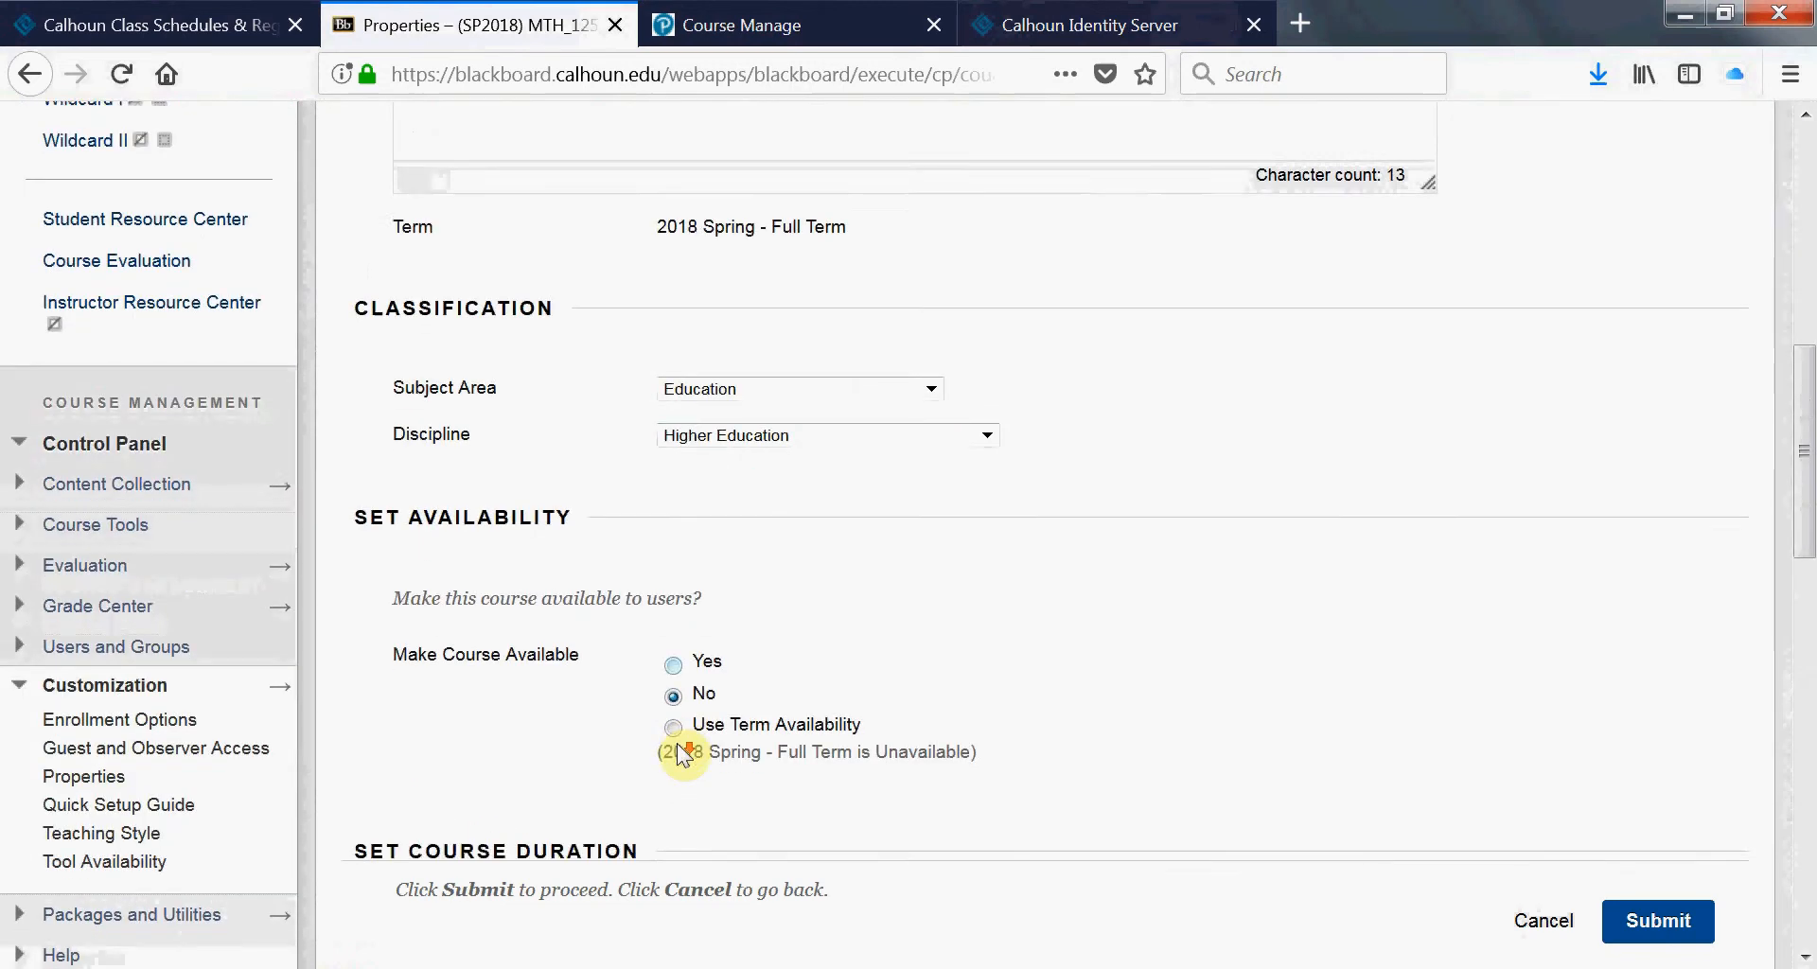
{"action": "scroll", "scroll_direction": "down", "scroll_amount": 3}
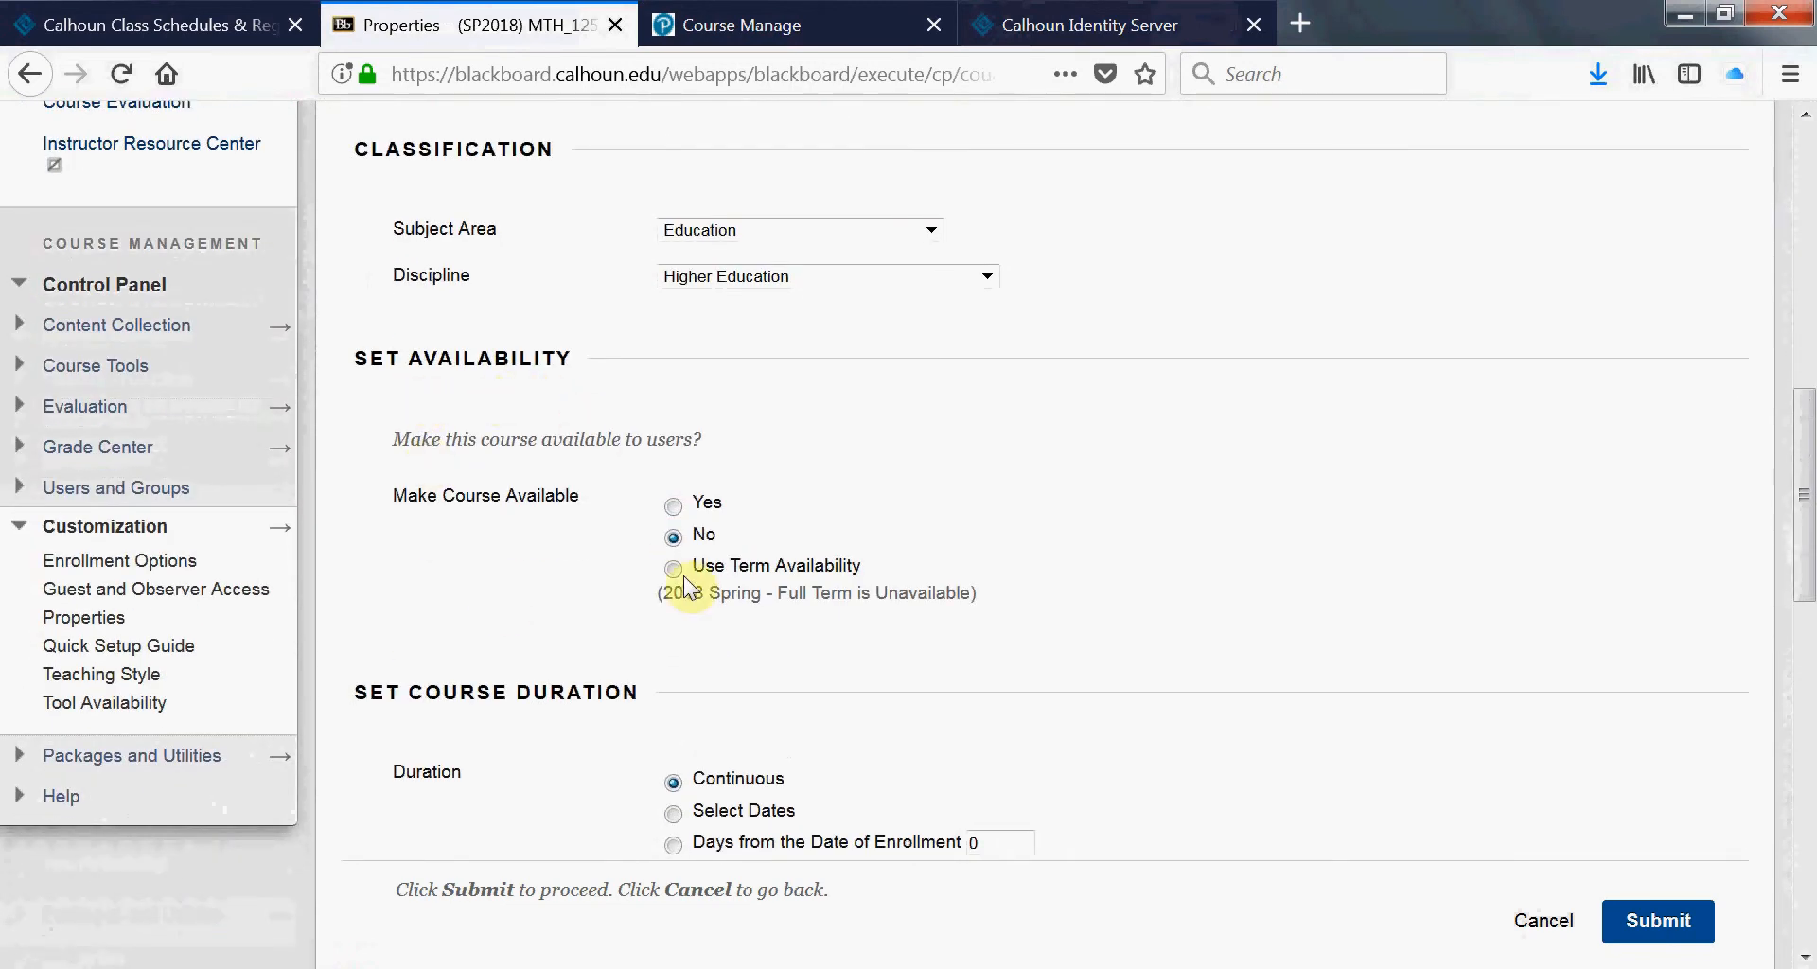
{"action": "mouse_move", "coordinate": [655, 569]}
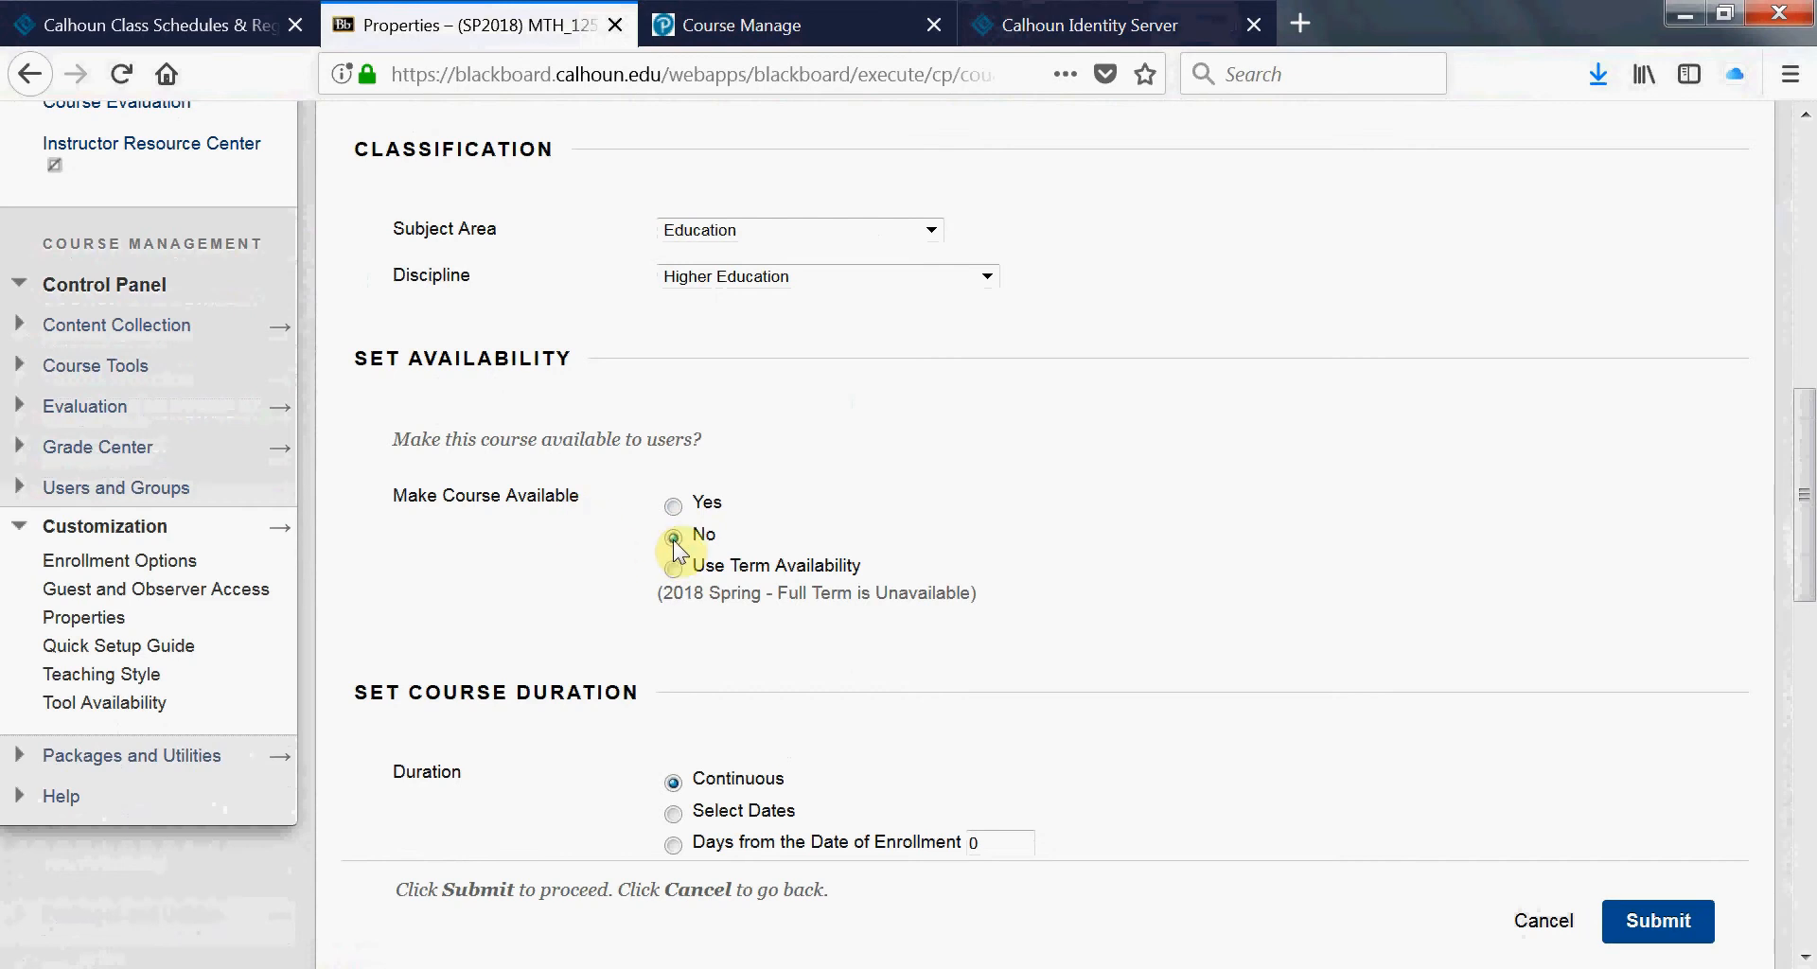
Set Make Course Available to Yes and submit the updated properties
{"action": "left_click", "coordinate": [674, 536]}
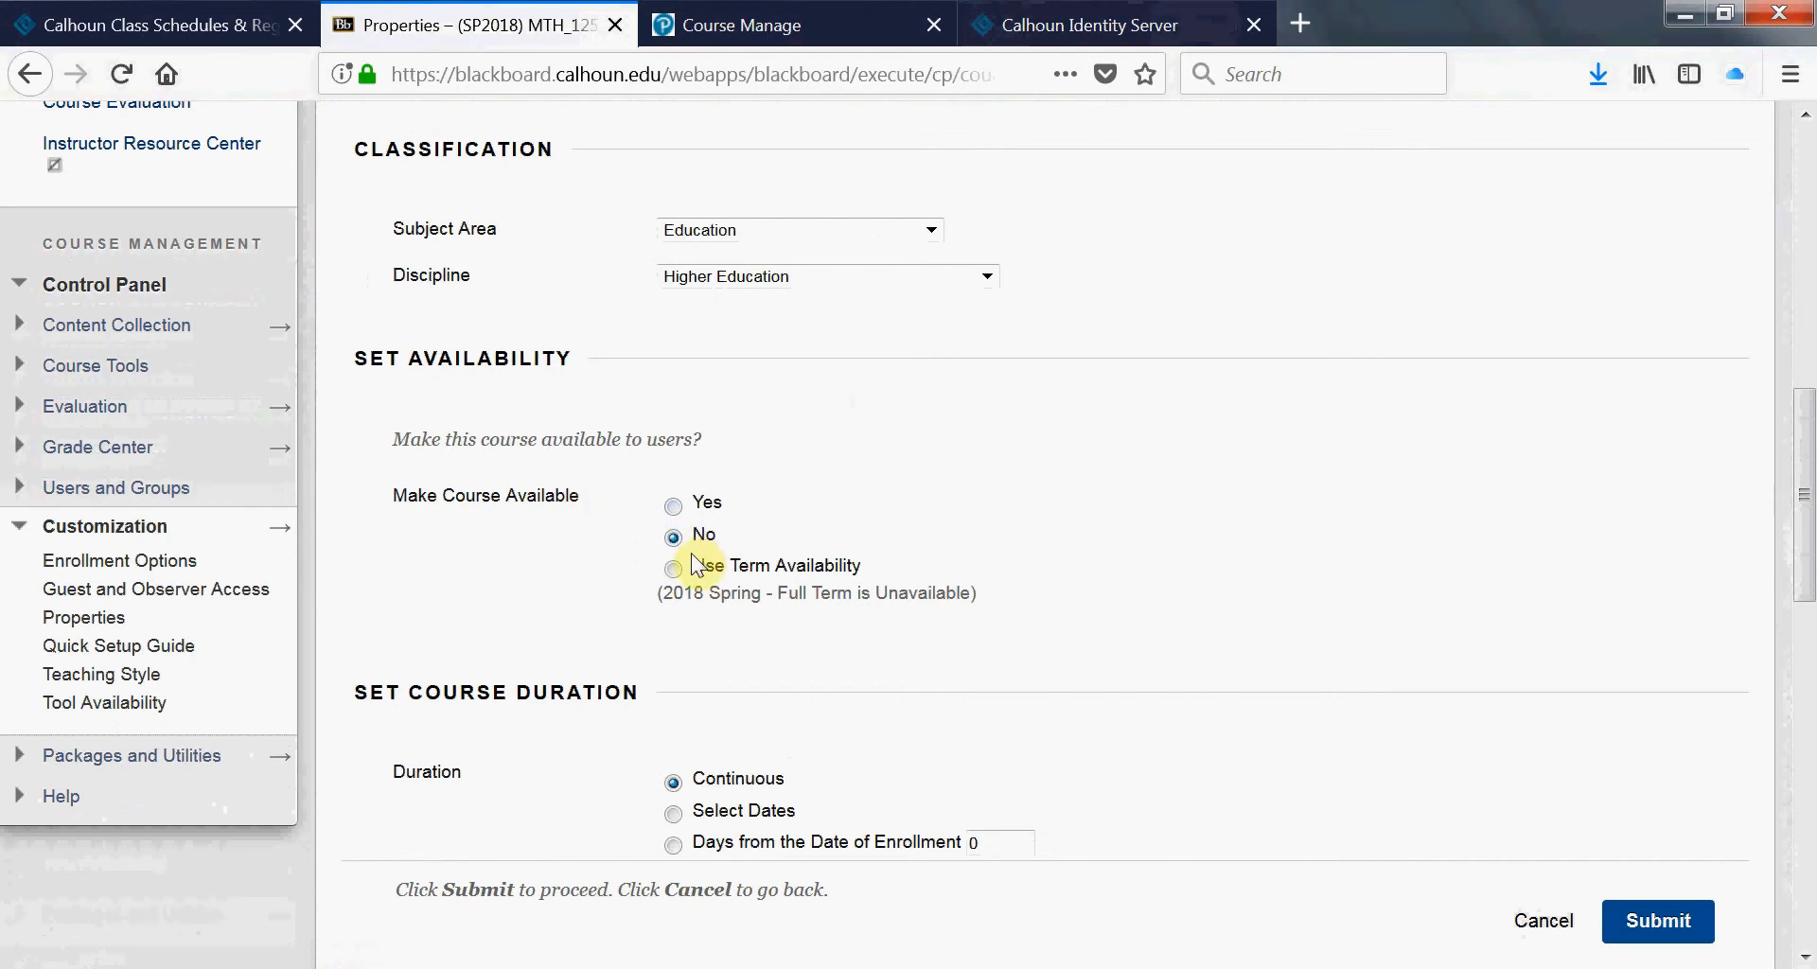
{"action": "left_click", "coordinate": [674, 503]}
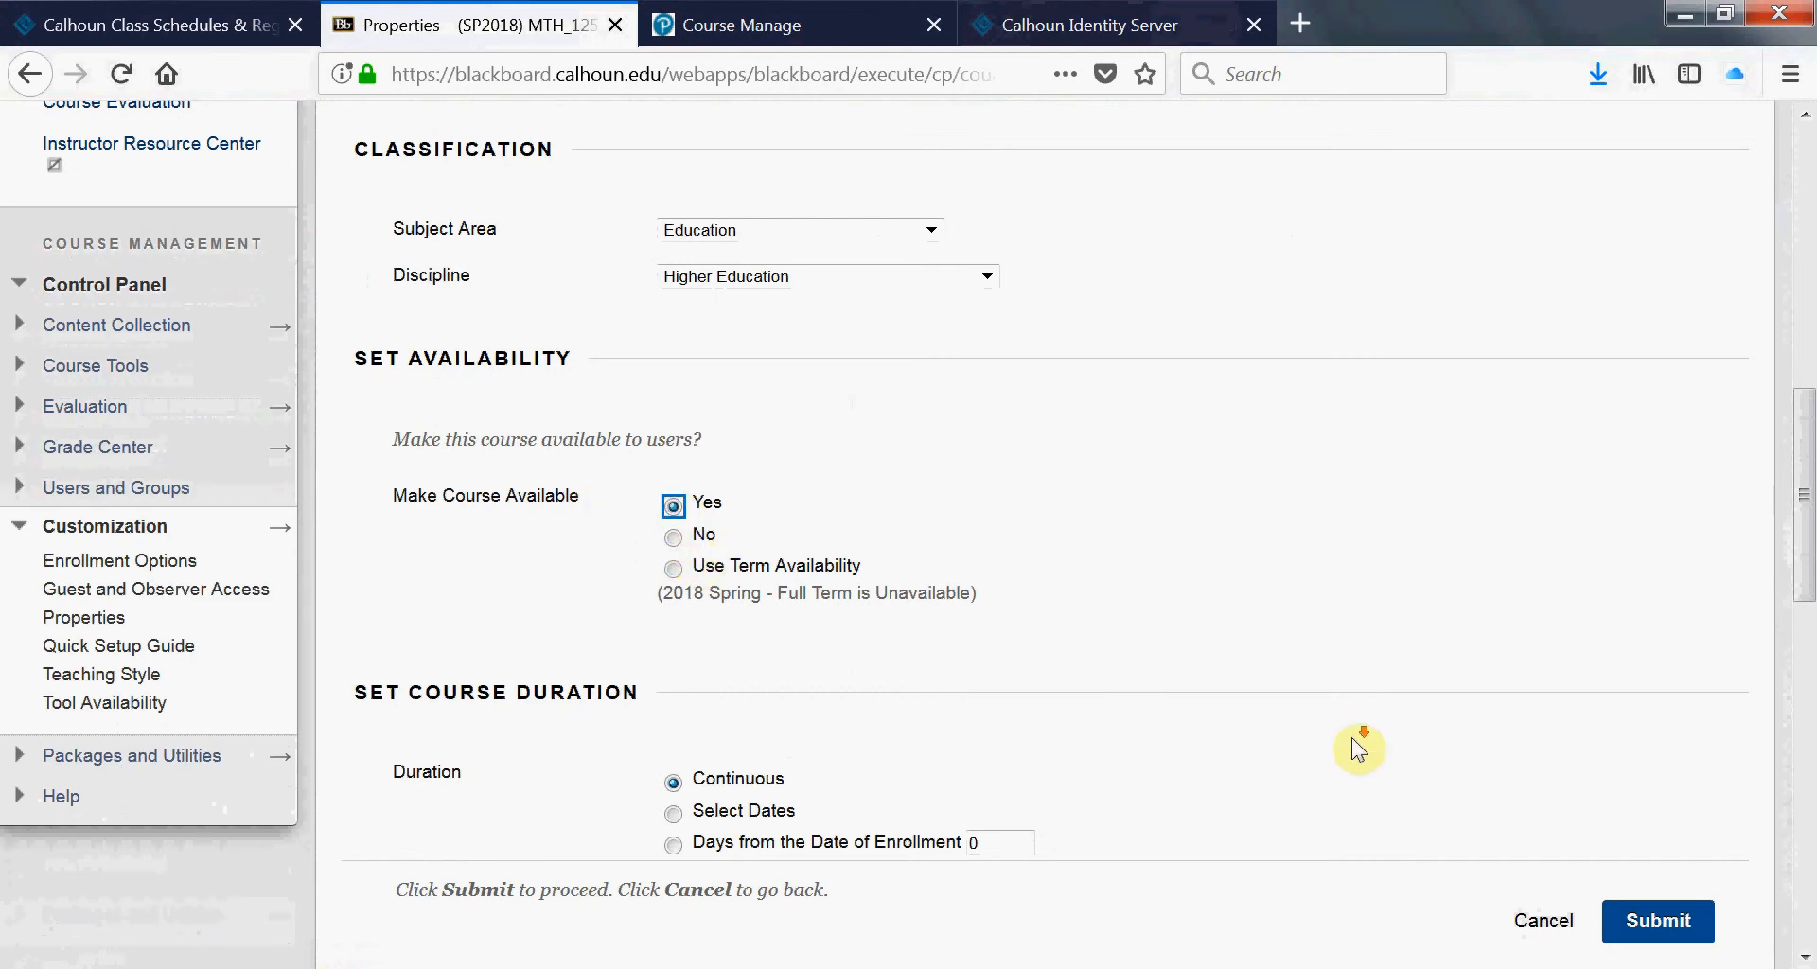
{"action": "scroll", "scroll_direction": "down", "scroll_amount": 3}
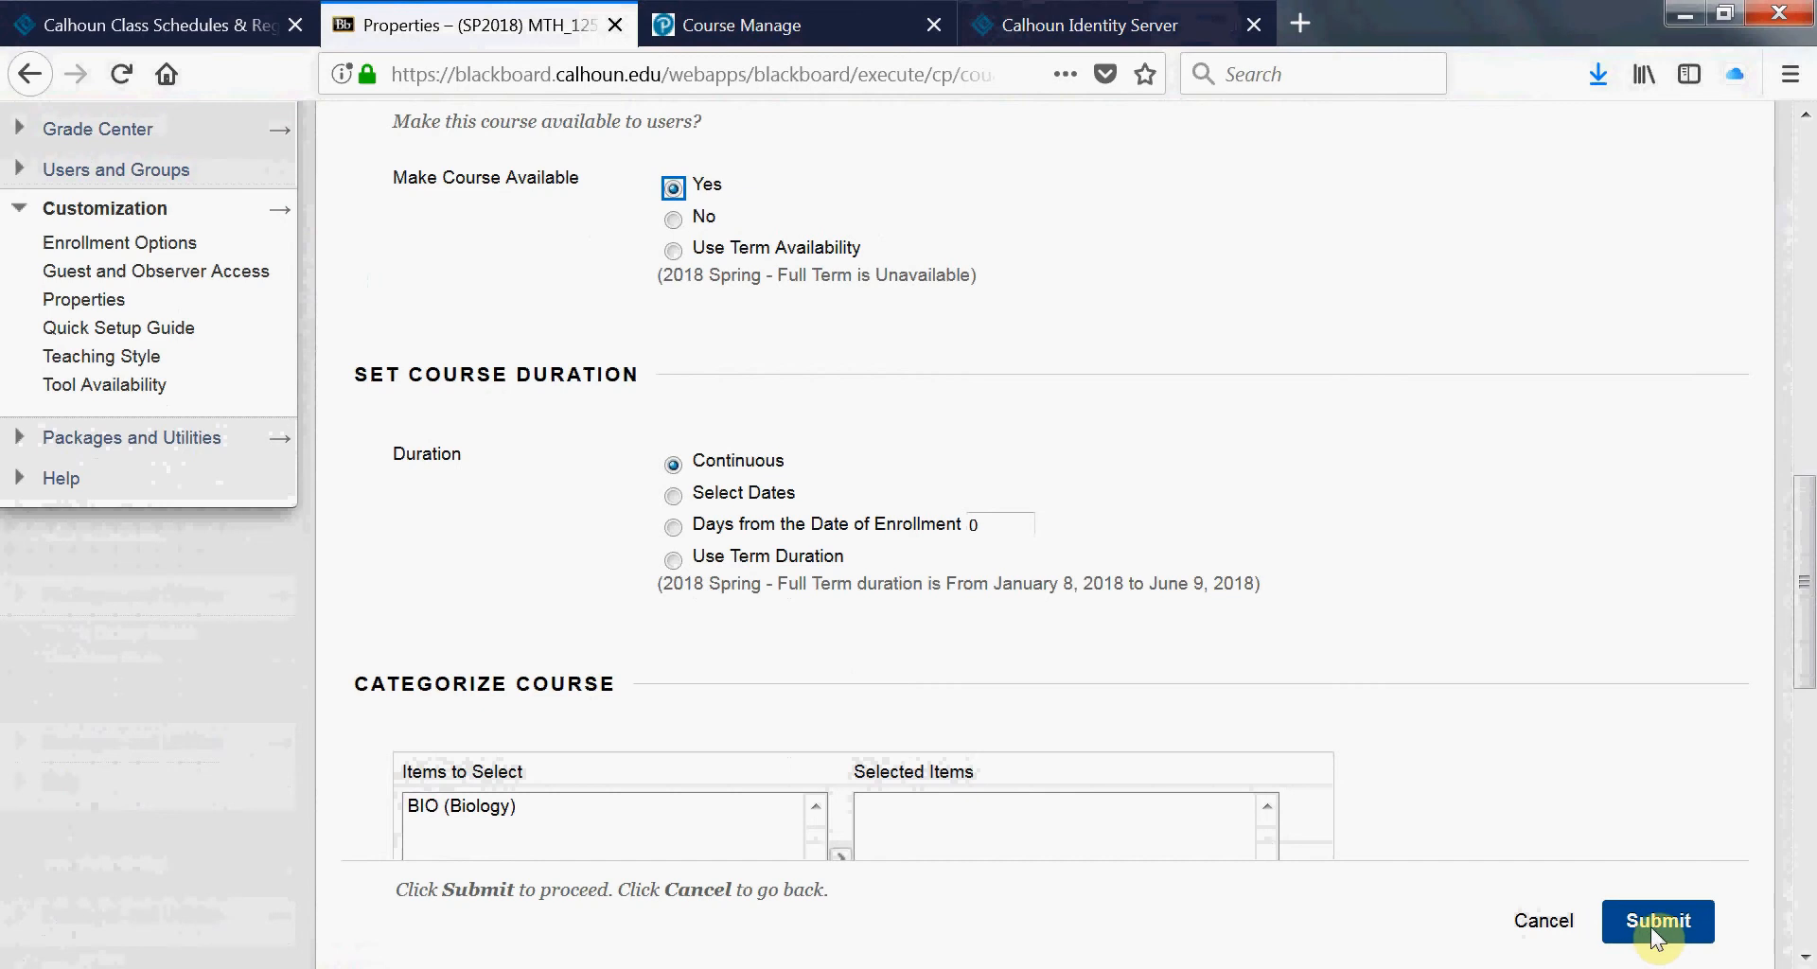
{"action": "left_click", "coordinate": [1659, 948]}
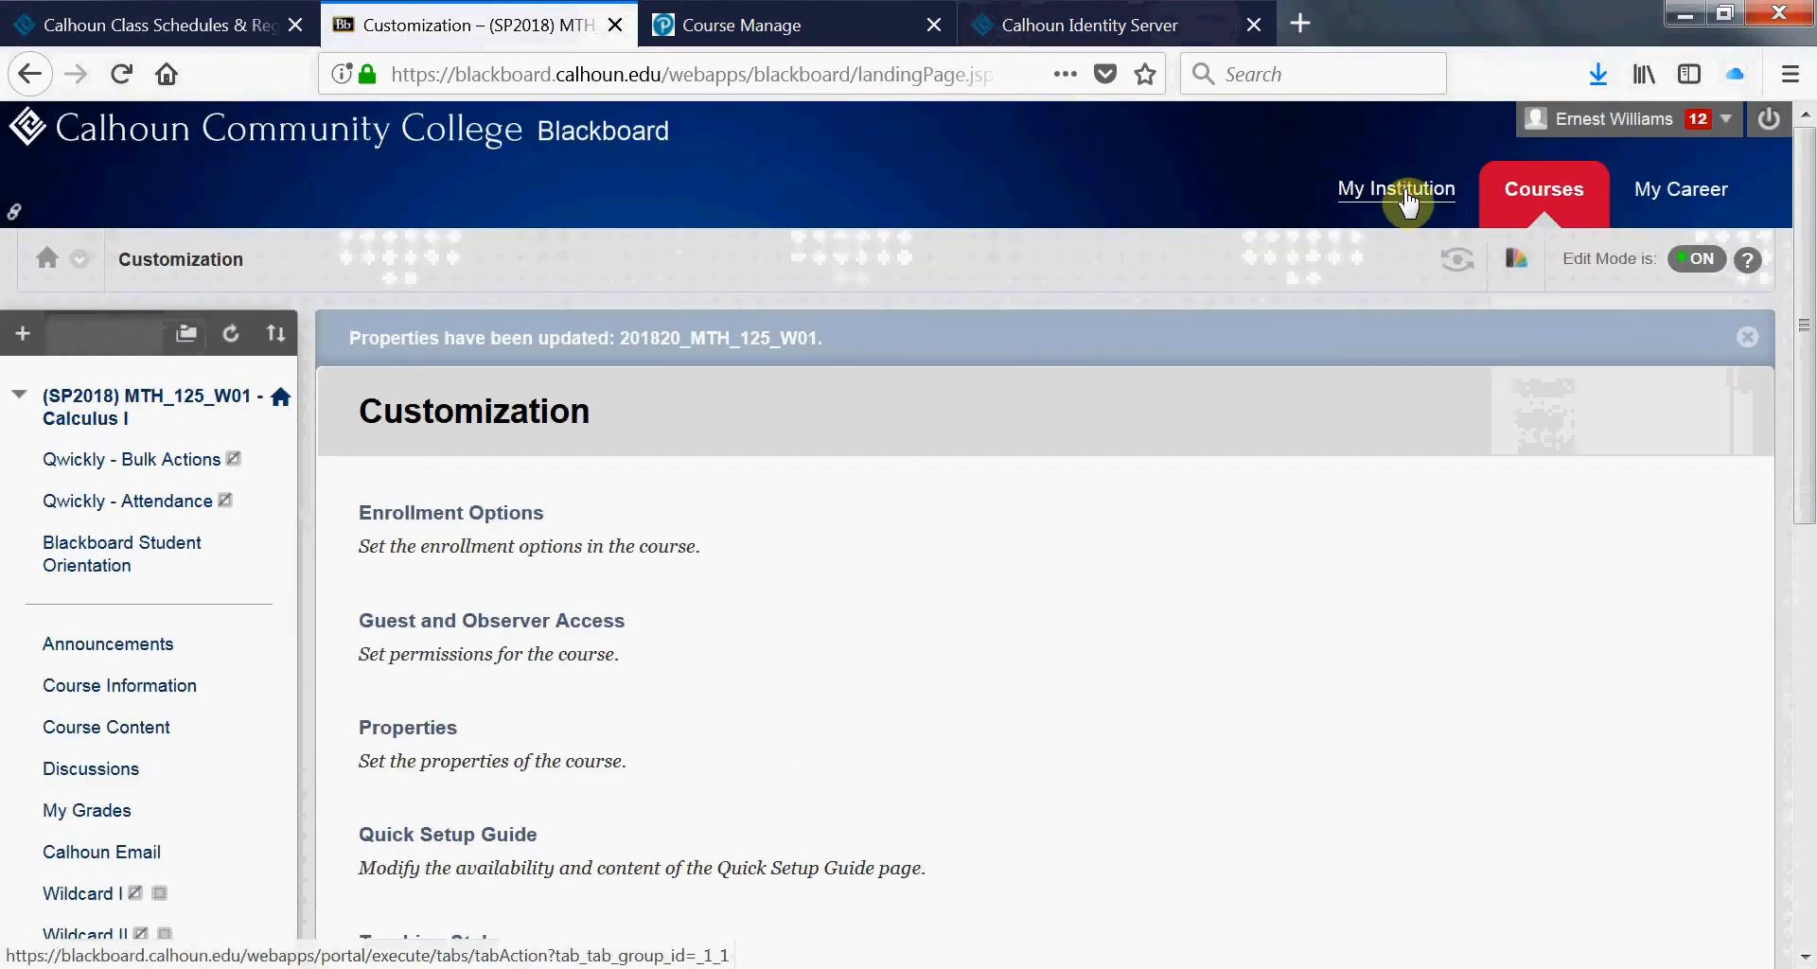
Return to My Institution and check My Courses no longer flags Calculus I unavailable
{"action": "left_click", "coordinate": [1397, 189]}
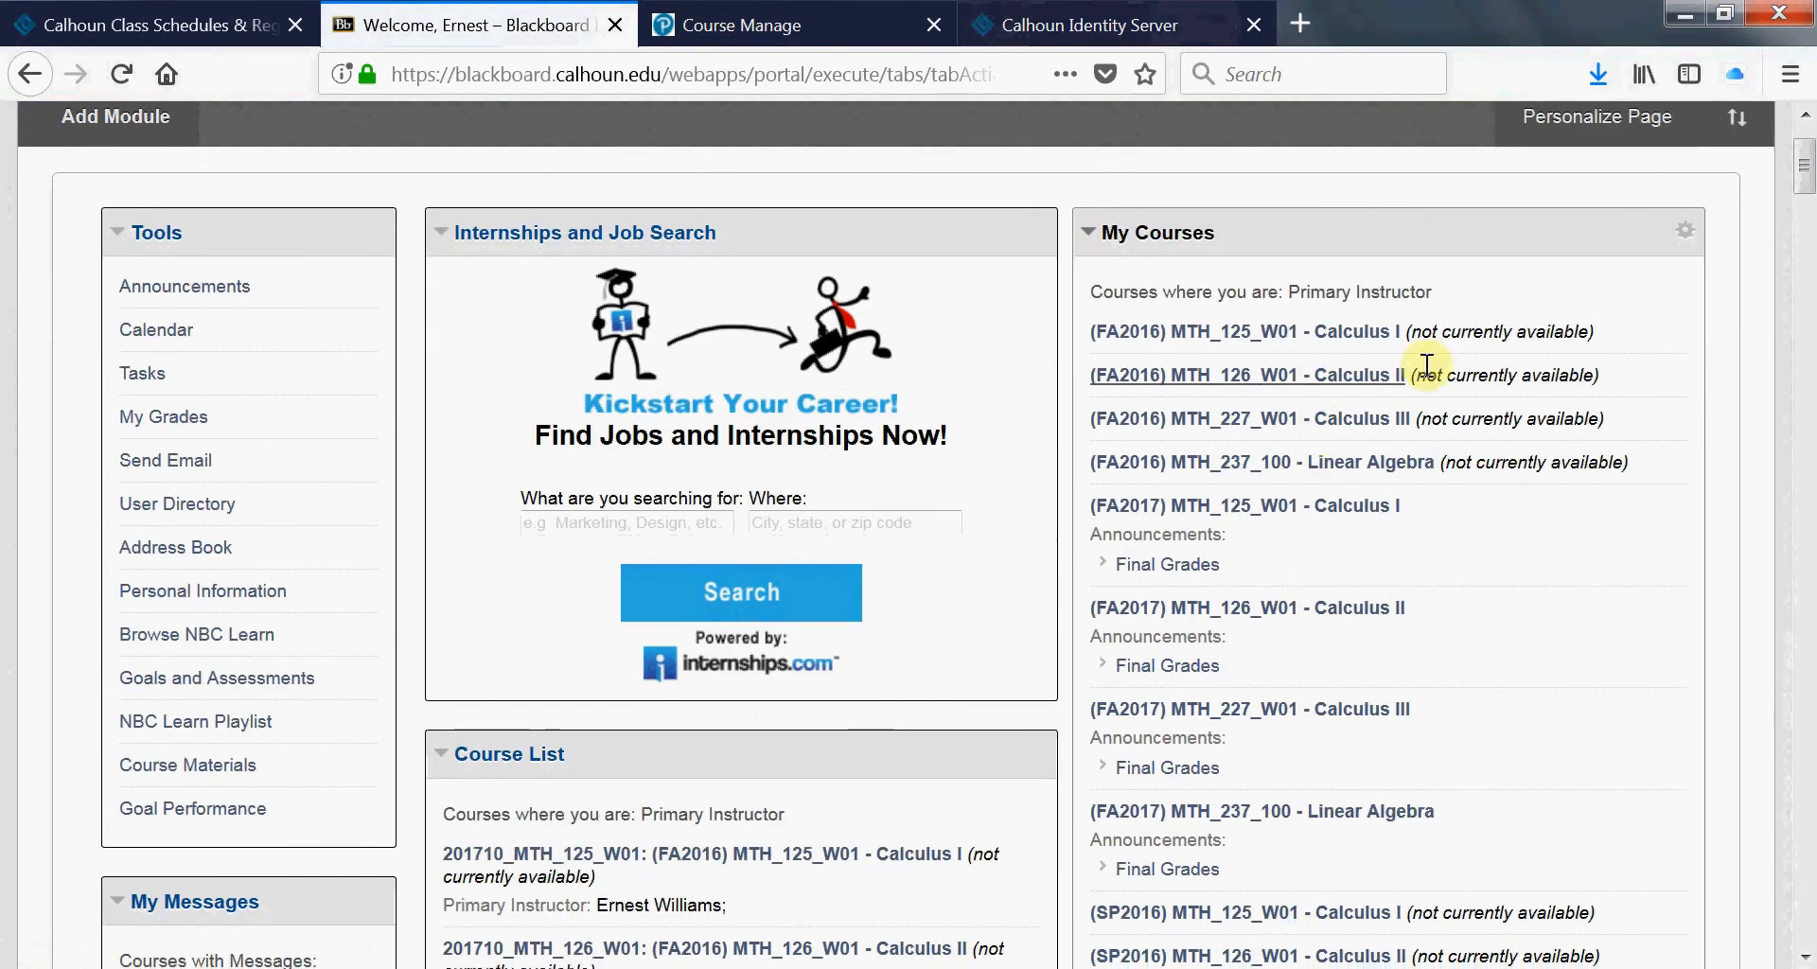
{"action": "mouse_move", "coordinate": [1444, 340]}
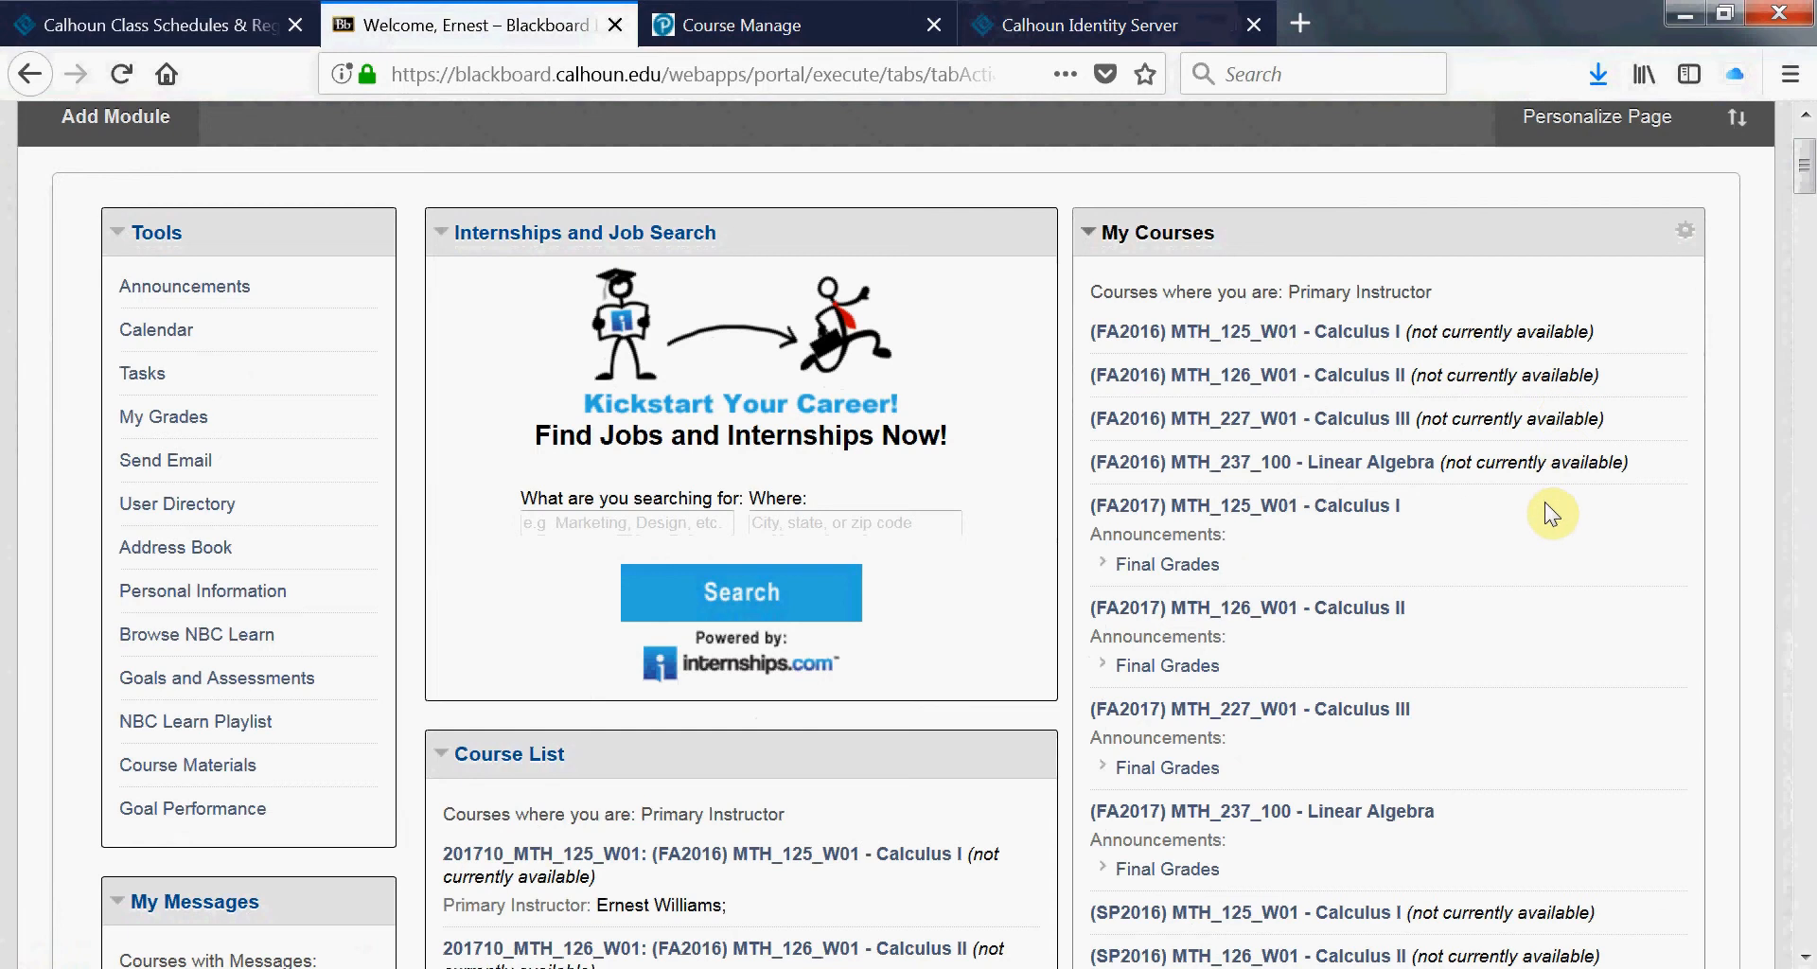
{"action": "scroll", "scroll_direction": "down", "scroll_amount": 3}
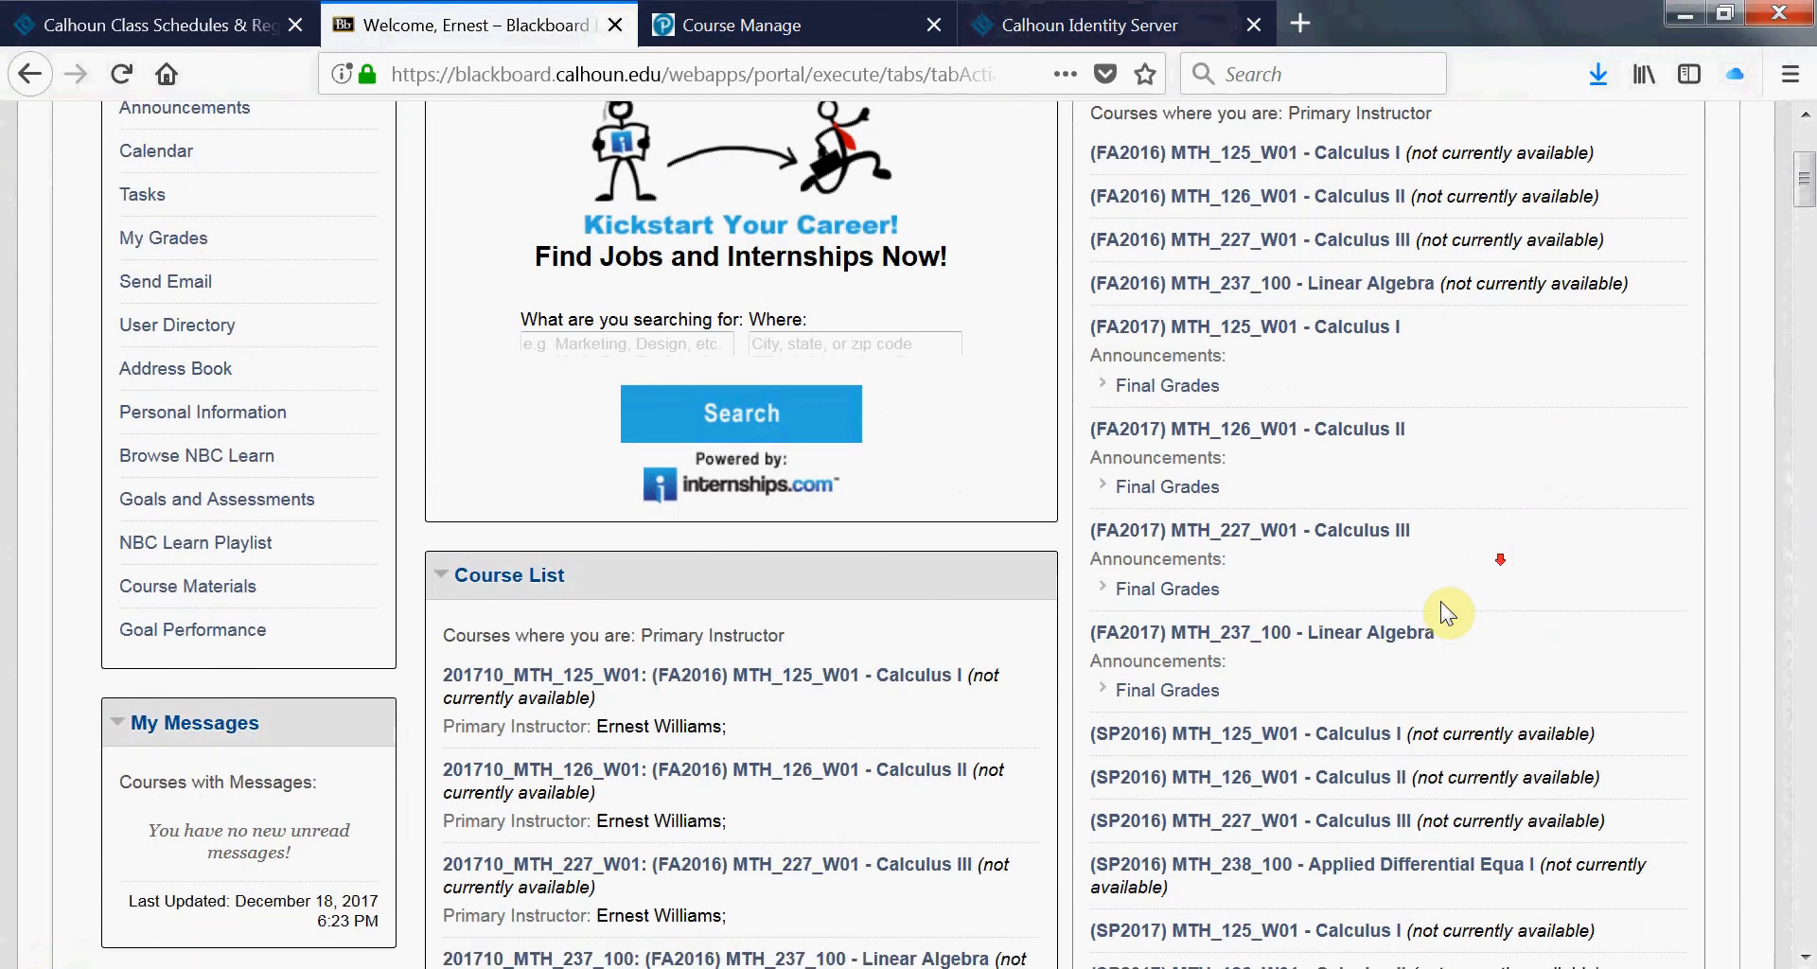
{"action": "scroll", "scroll_direction": "down", "scroll_amount": 3}
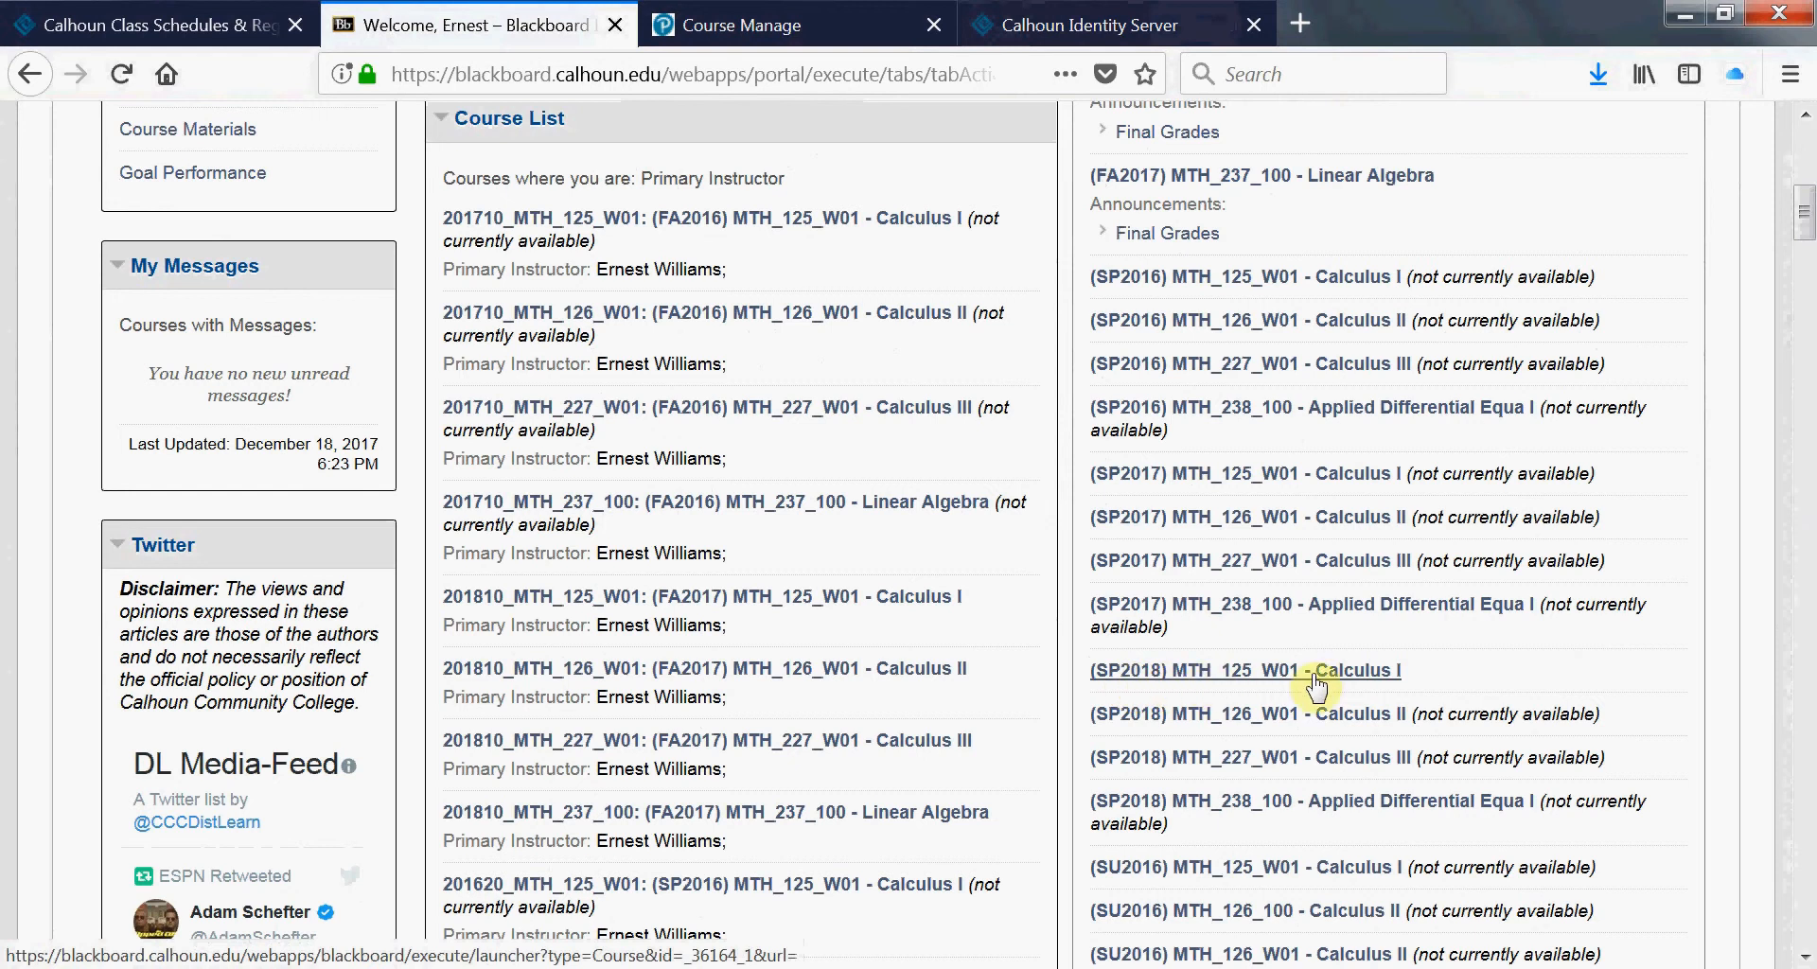
{"action": "mouse_move", "coordinate": [1383, 683]}
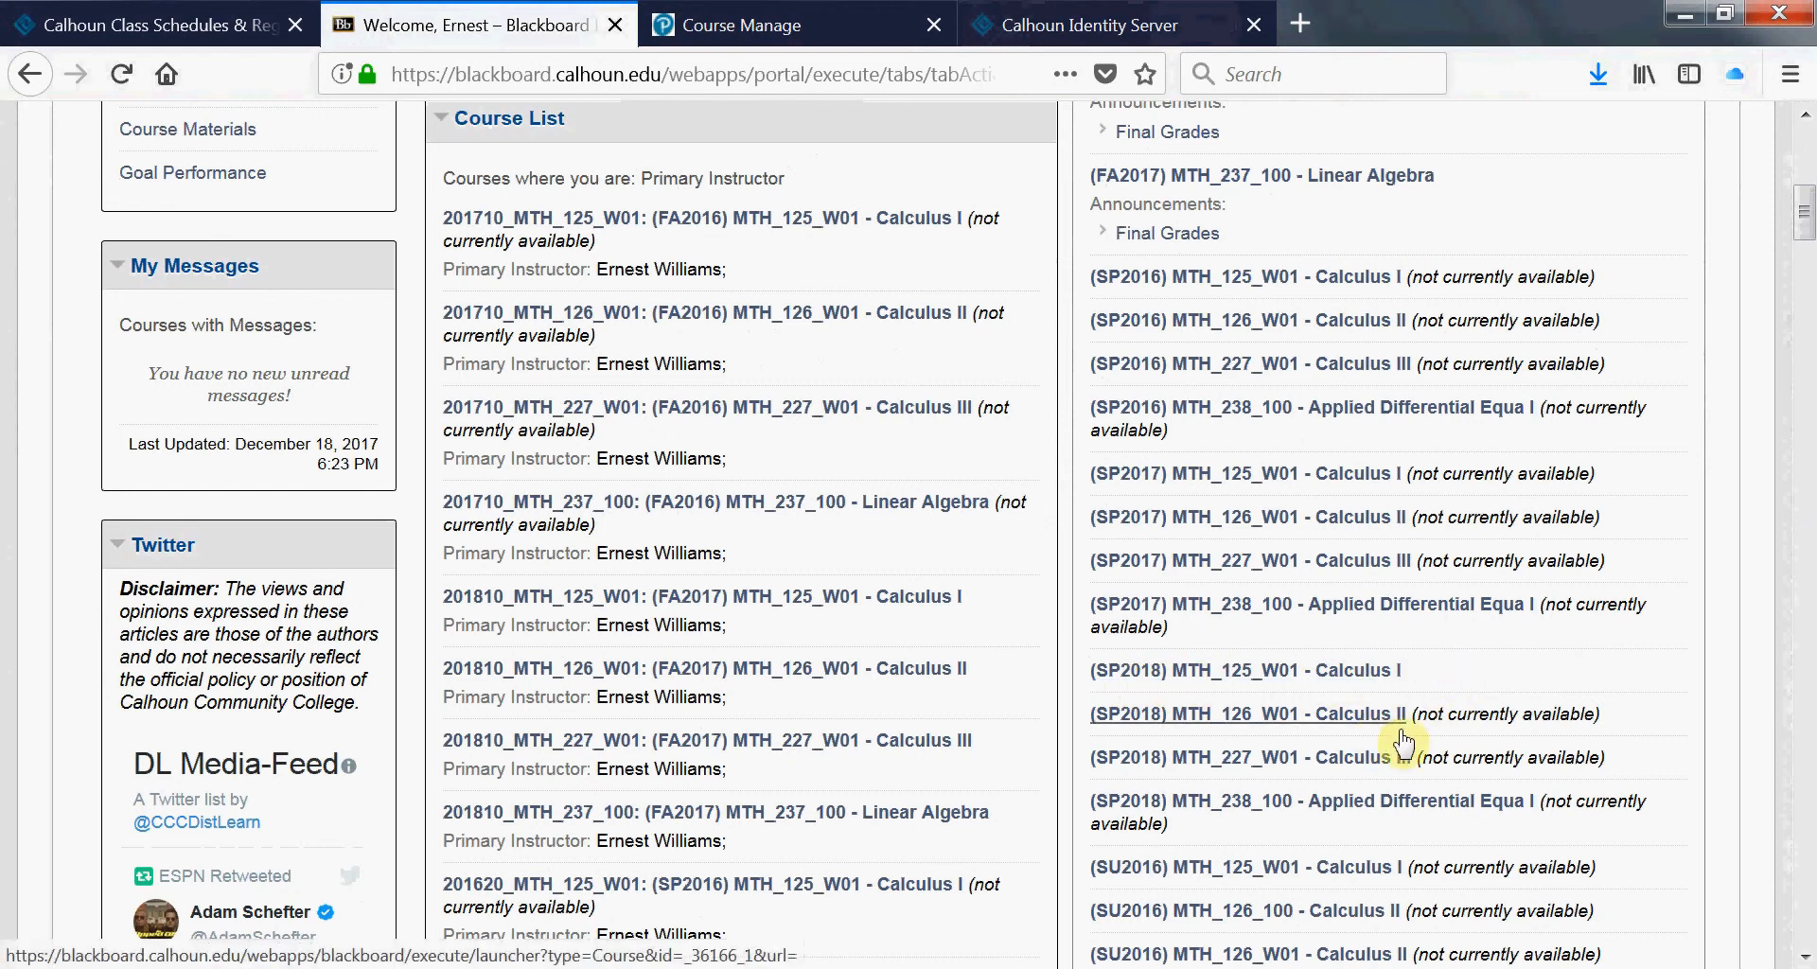
{"action": "mouse_move", "coordinate": [1466, 738]}
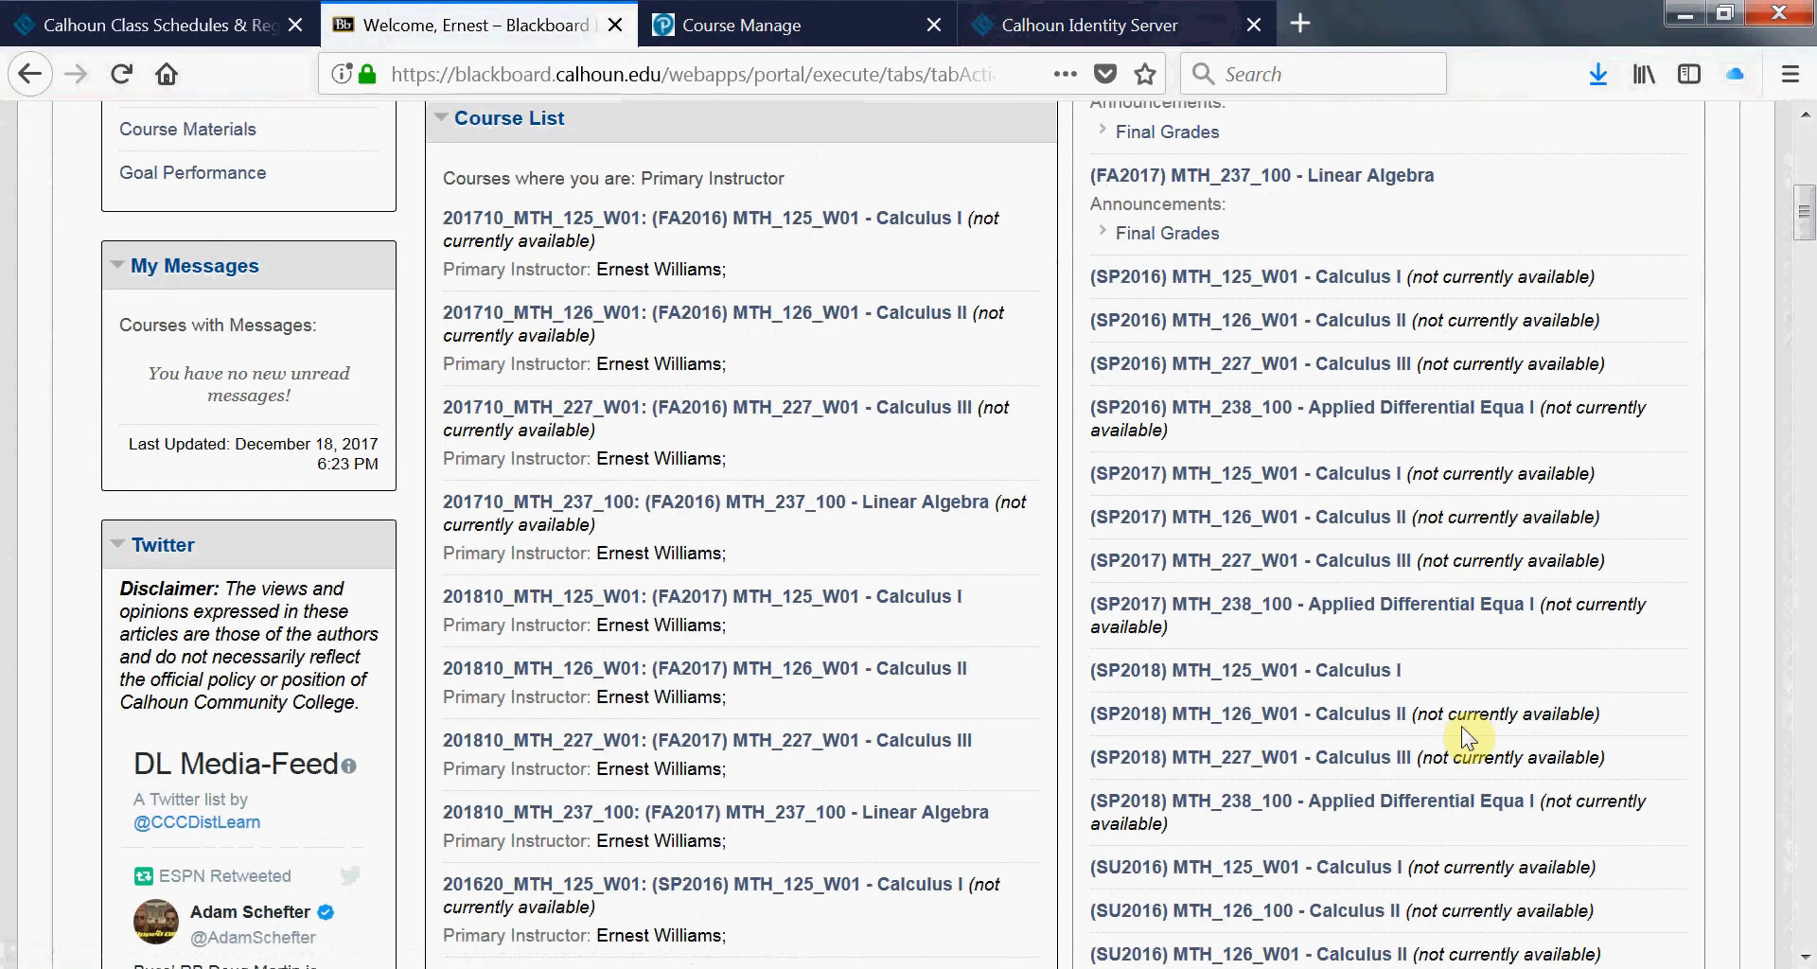
{"action": "mouse_move", "coordinate": [1377, 677]}
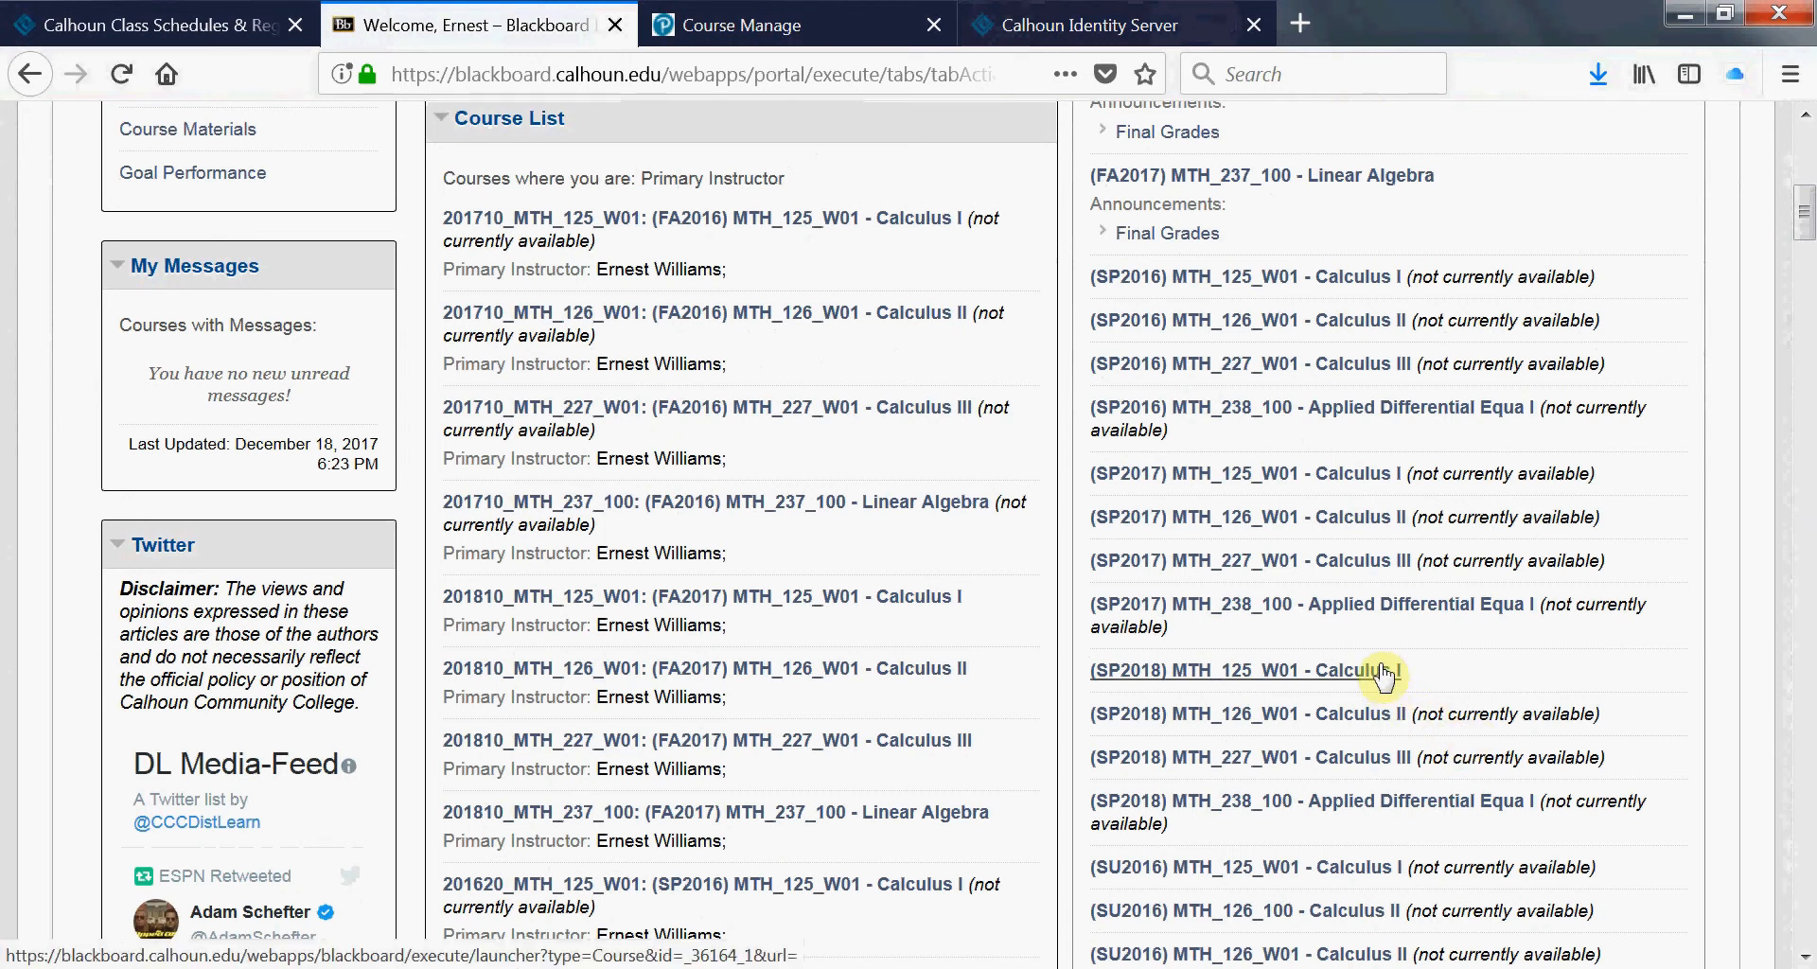